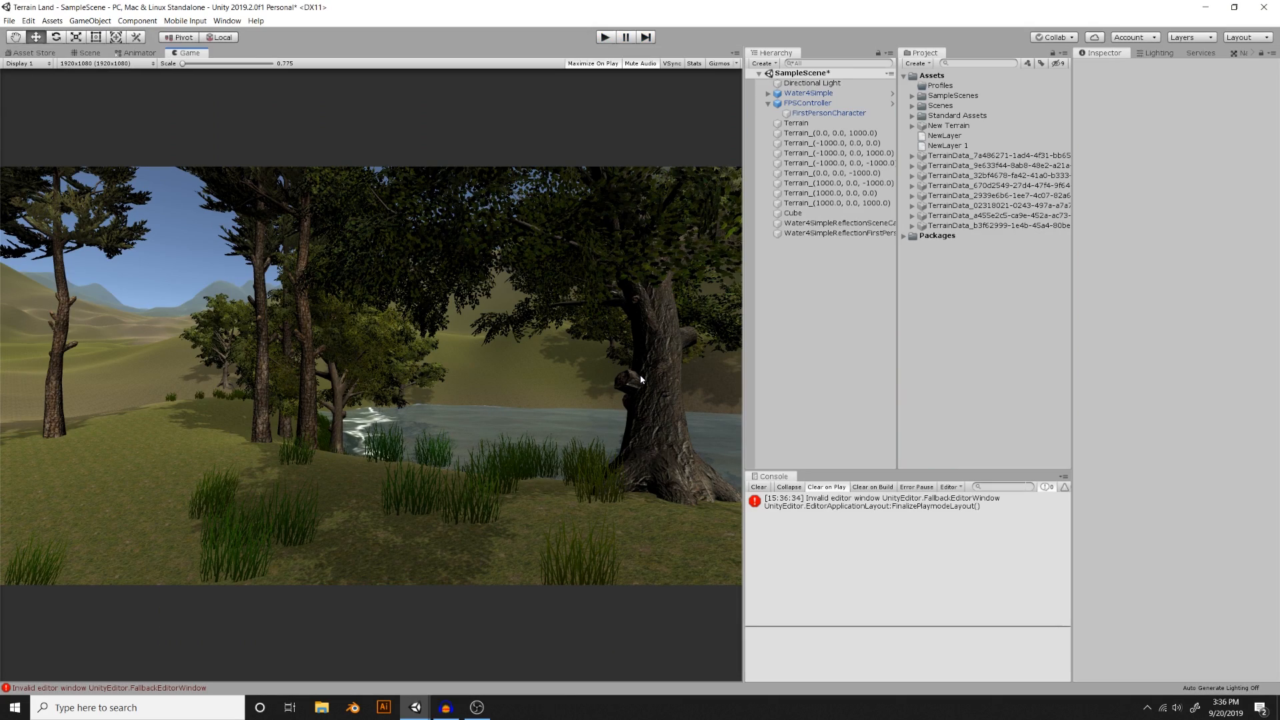
mouse_move(29, 59)
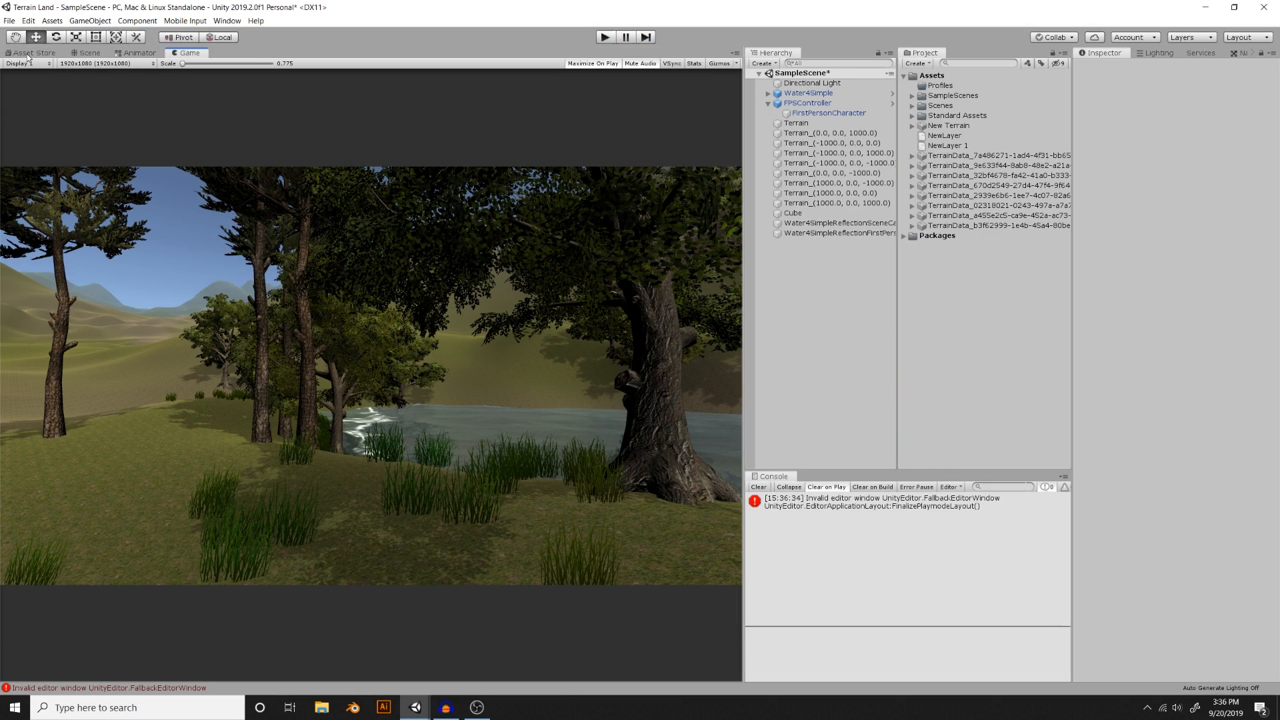
- Find 'post process' in the Asset Store and import the Post Processing Stack package
left_click(32, 52)
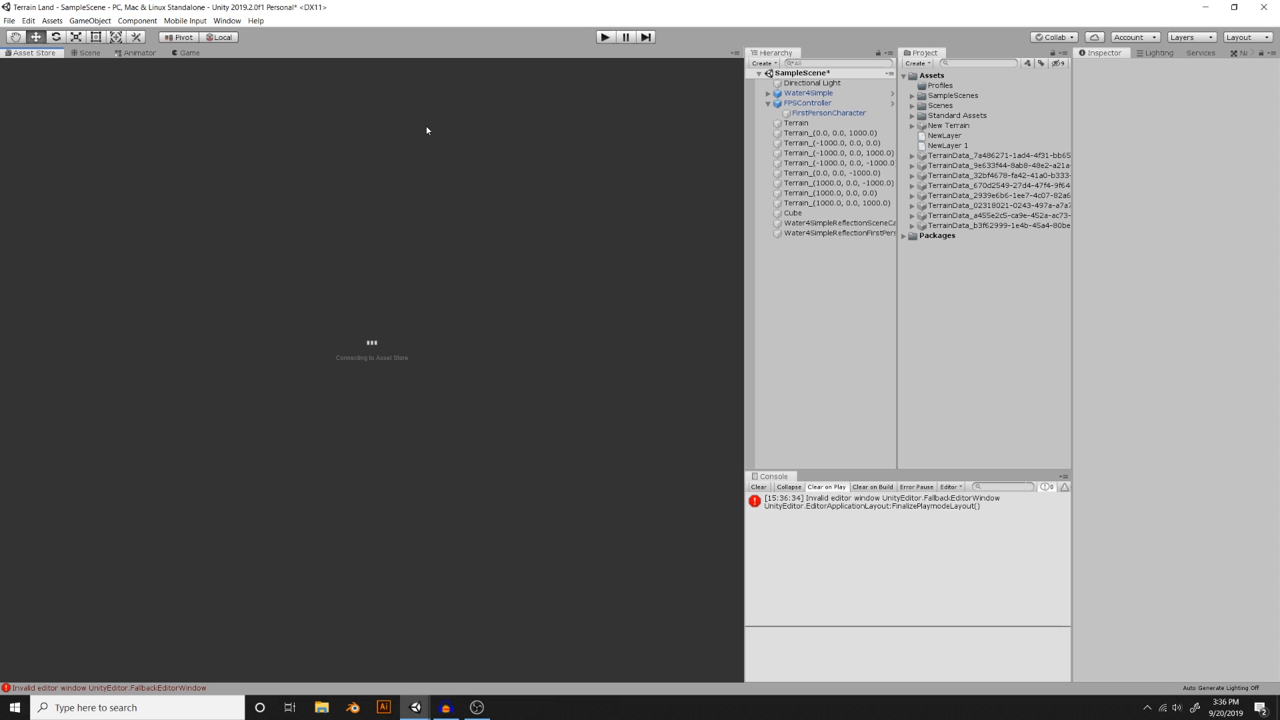
left_click(327, 92)
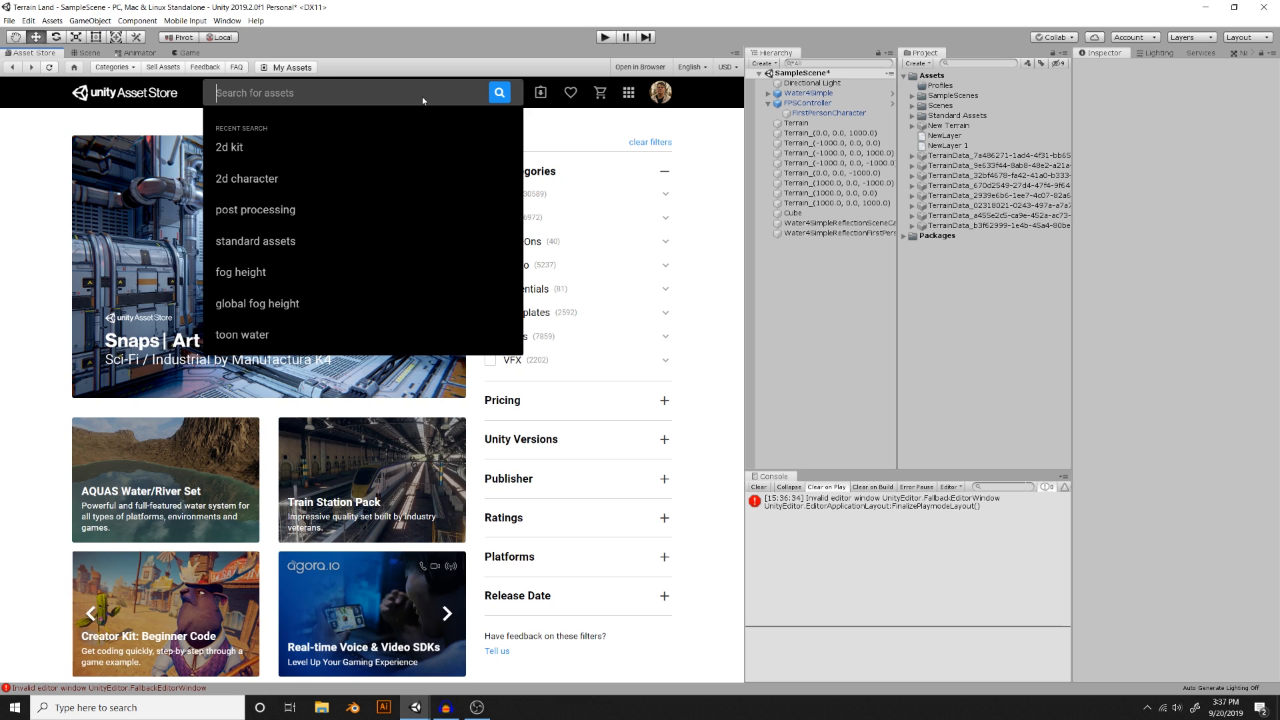
type("post process")
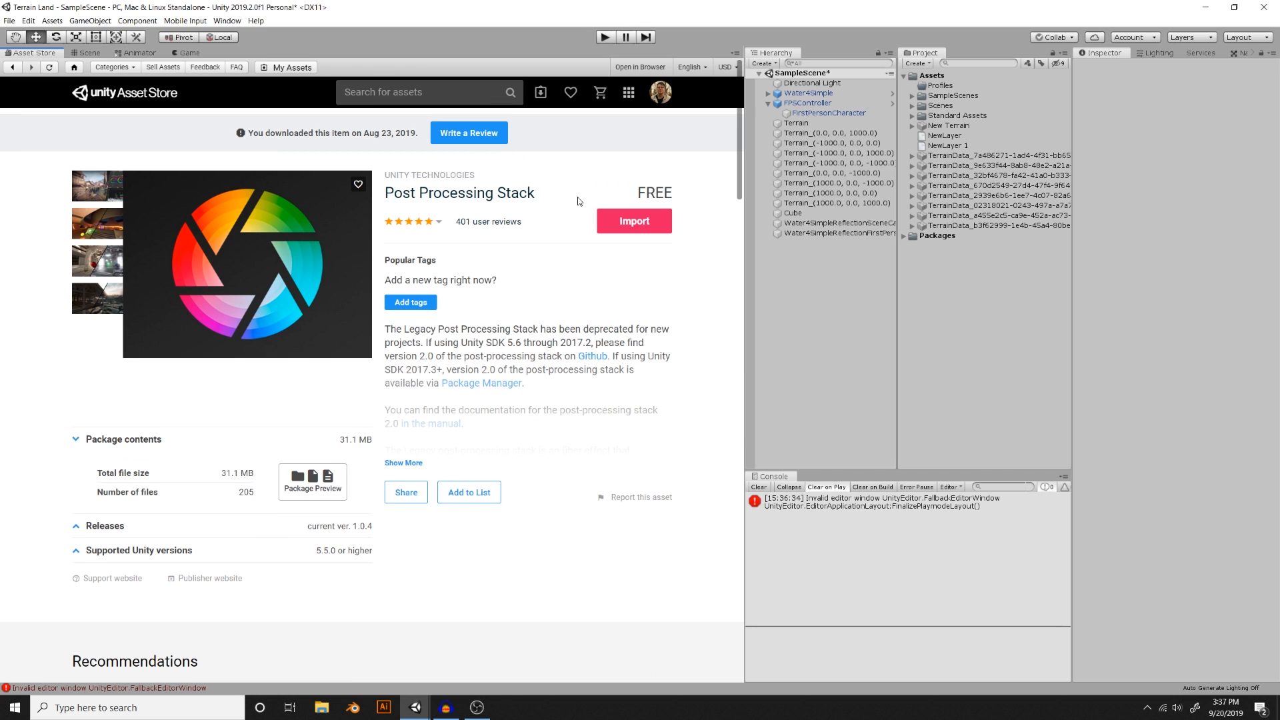
mouse_move(633, 221)
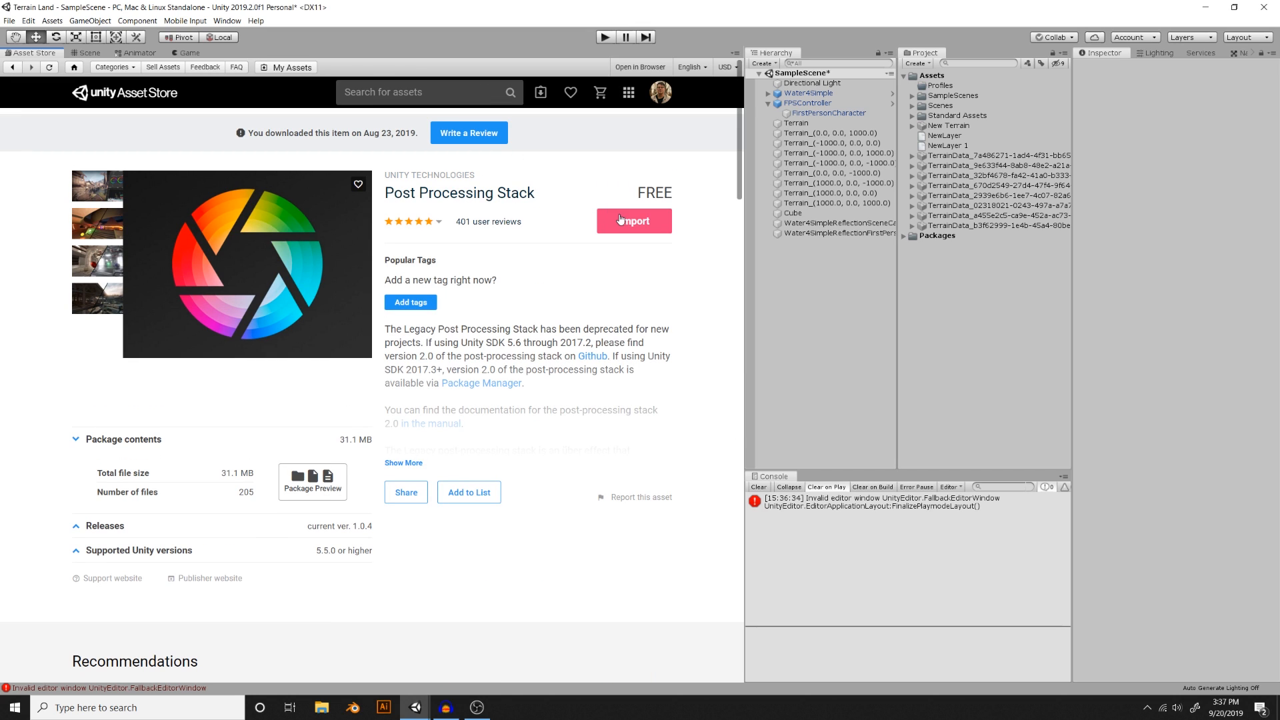
left_click(633, 220)
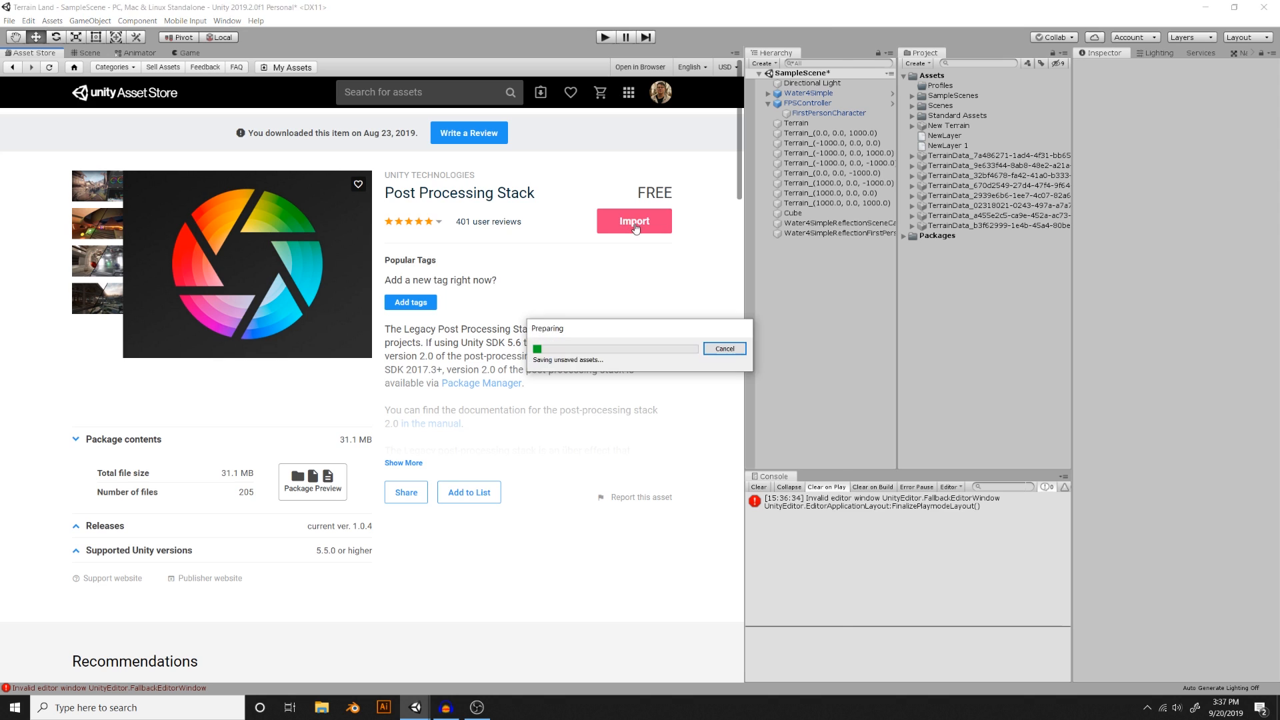
left_click(634, 221)
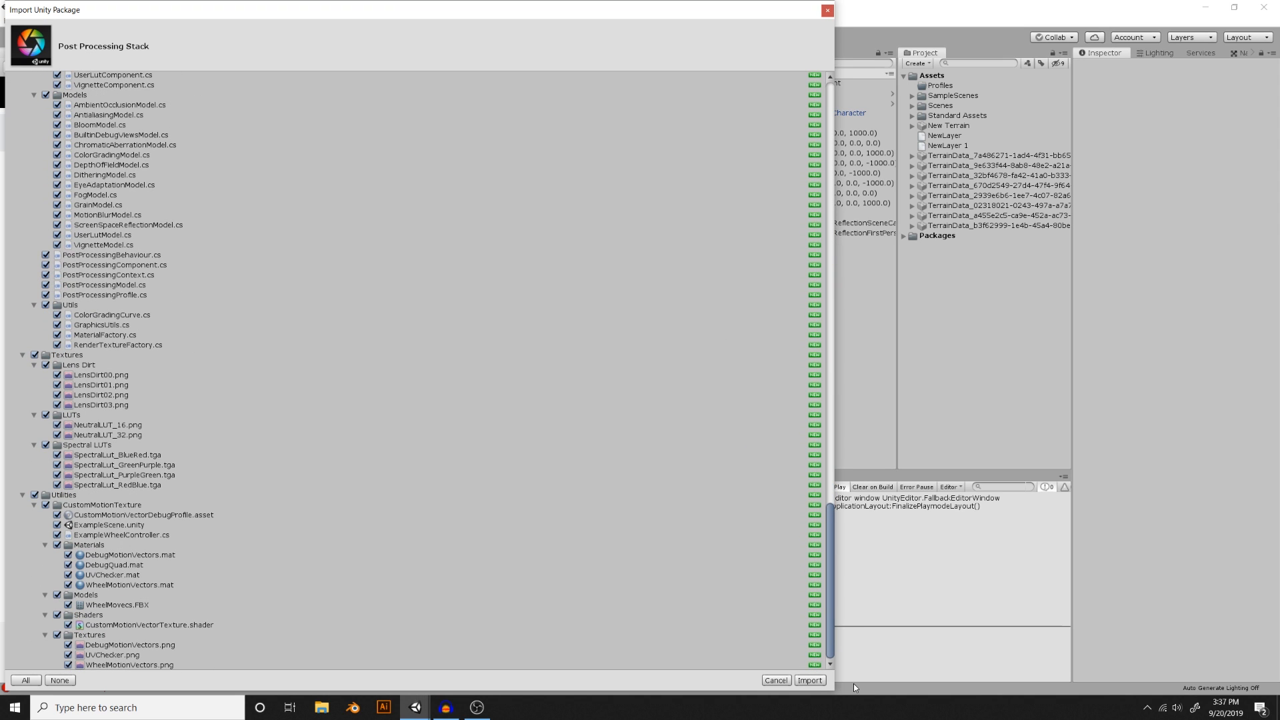
- Import every Post Processing Stack file into the project
left_click(809, 680)
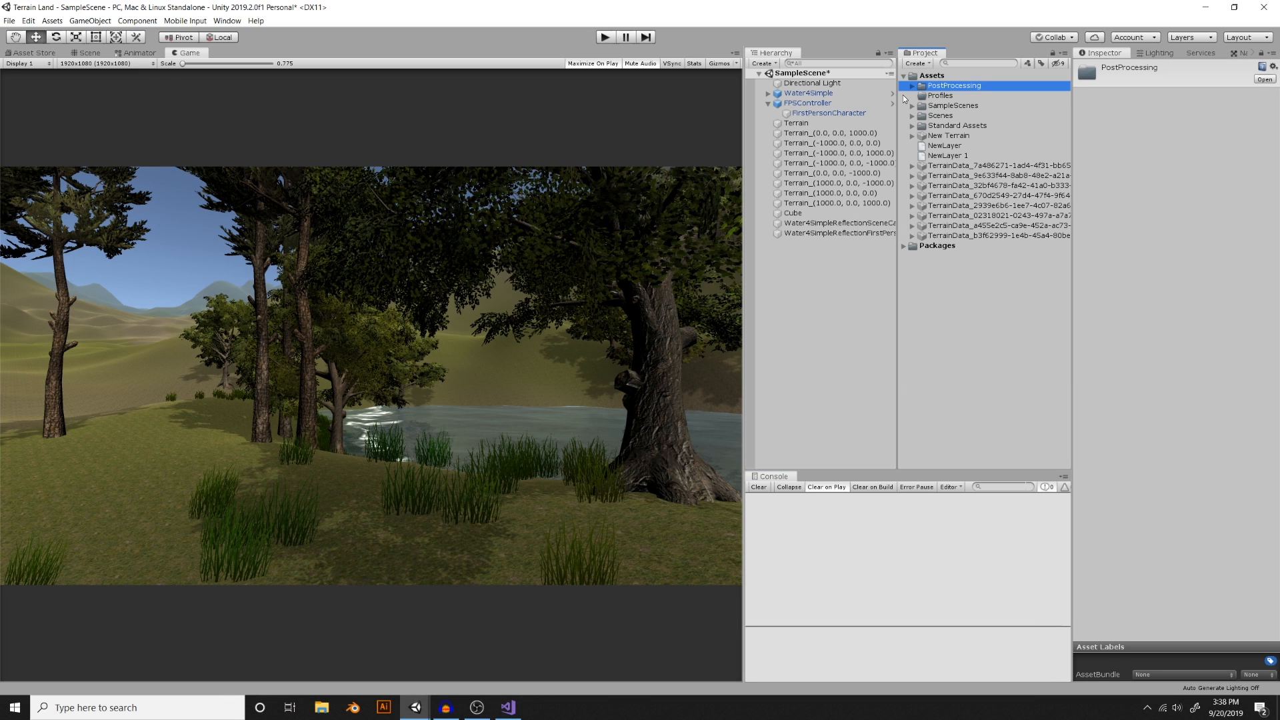
- Create a Post-Processing Profile in the Profiles folder named Forest Level
left_click(939, 95)
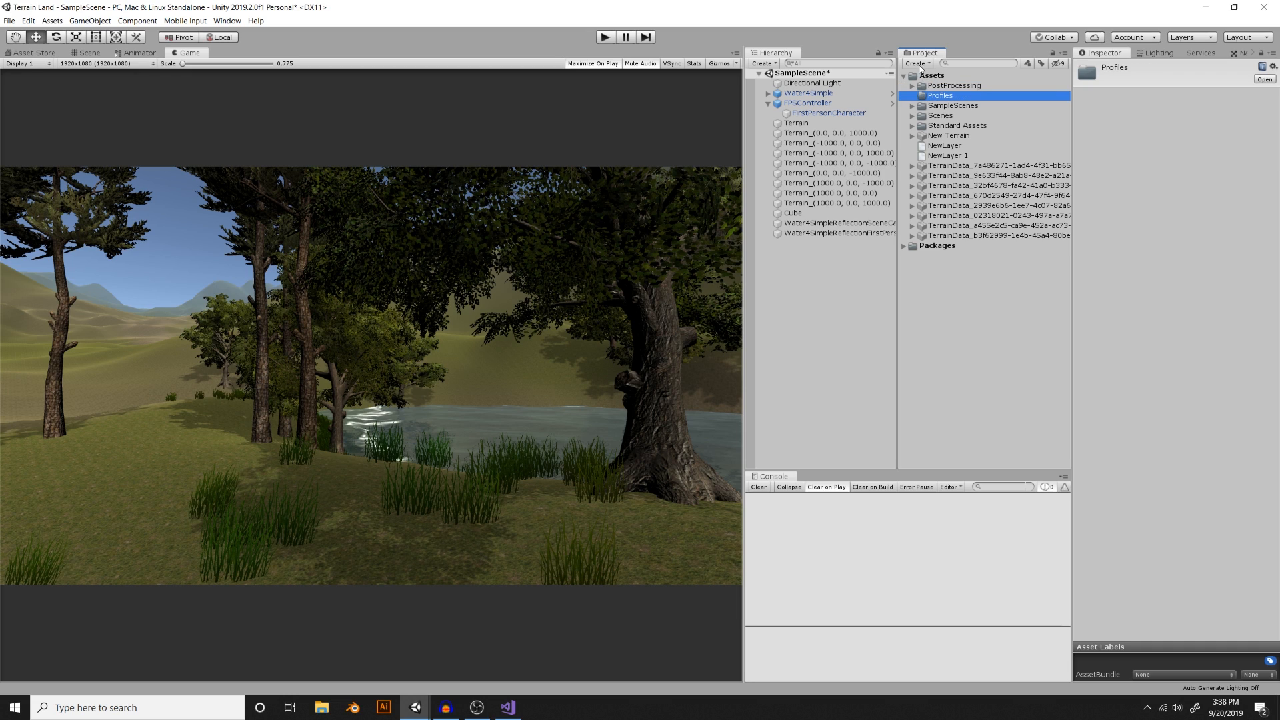
left_click(915, 63)
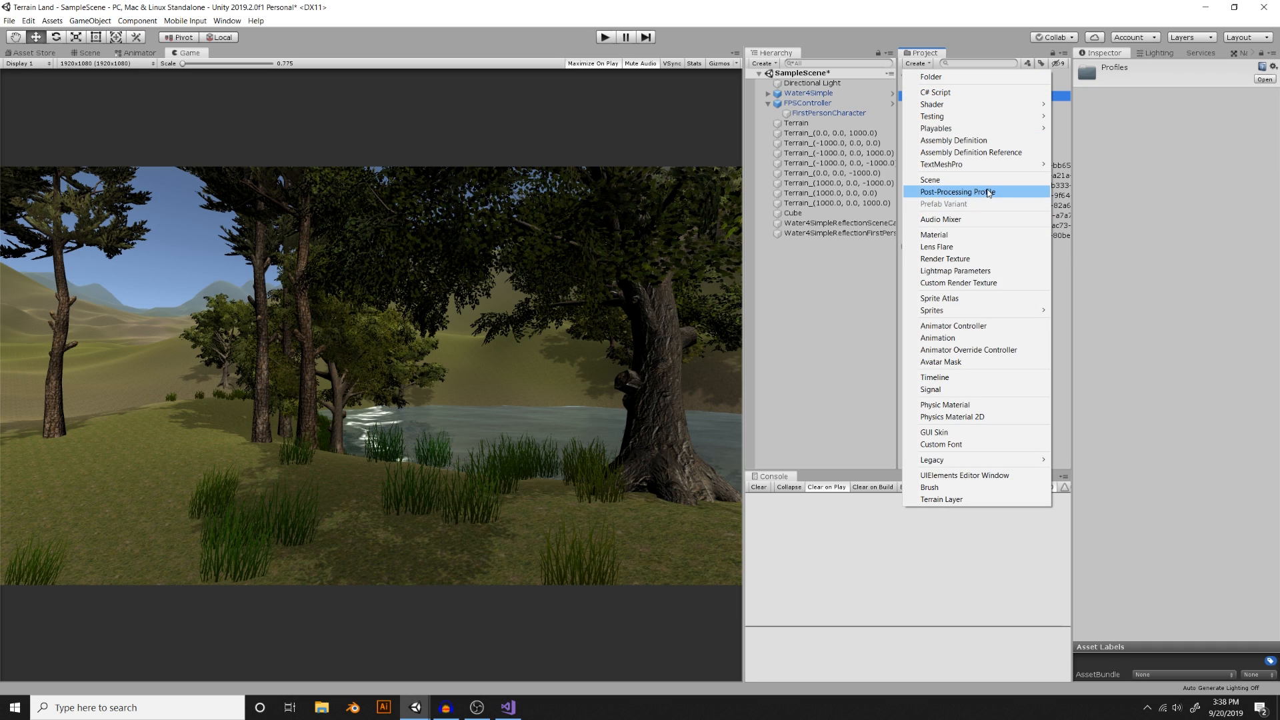
mouse_move(990, 194)
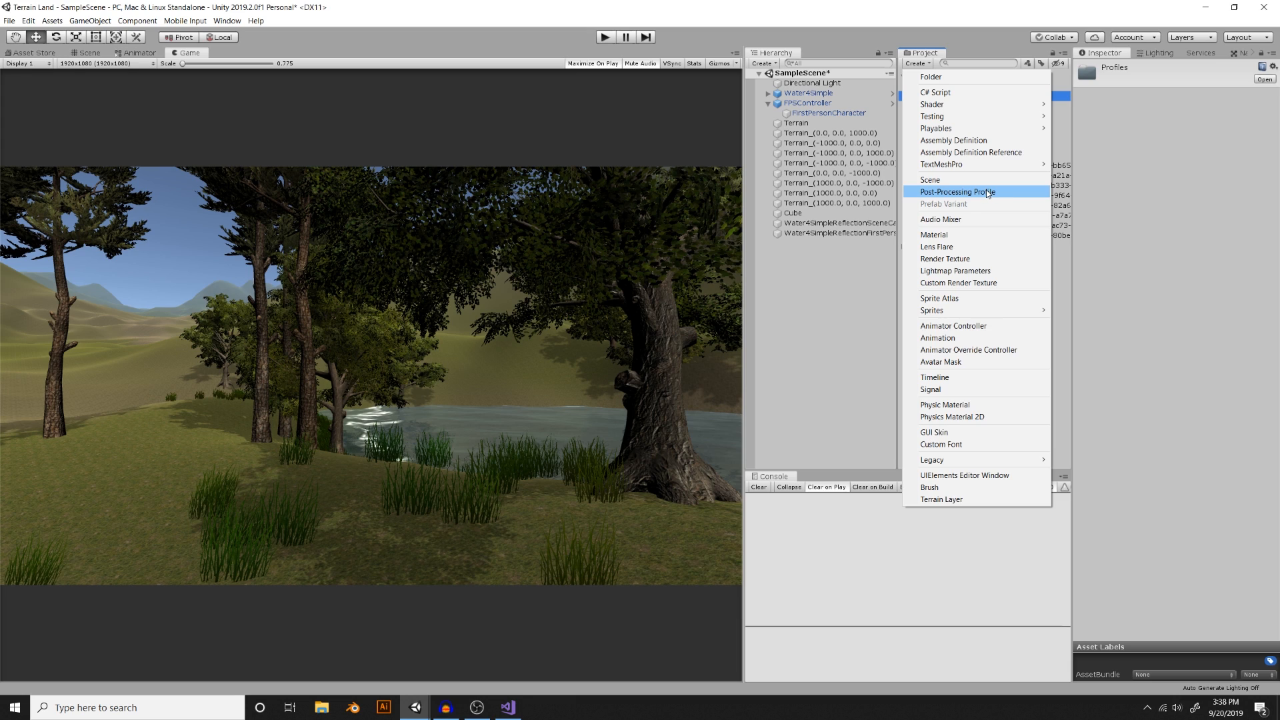
left_click(959, 192)
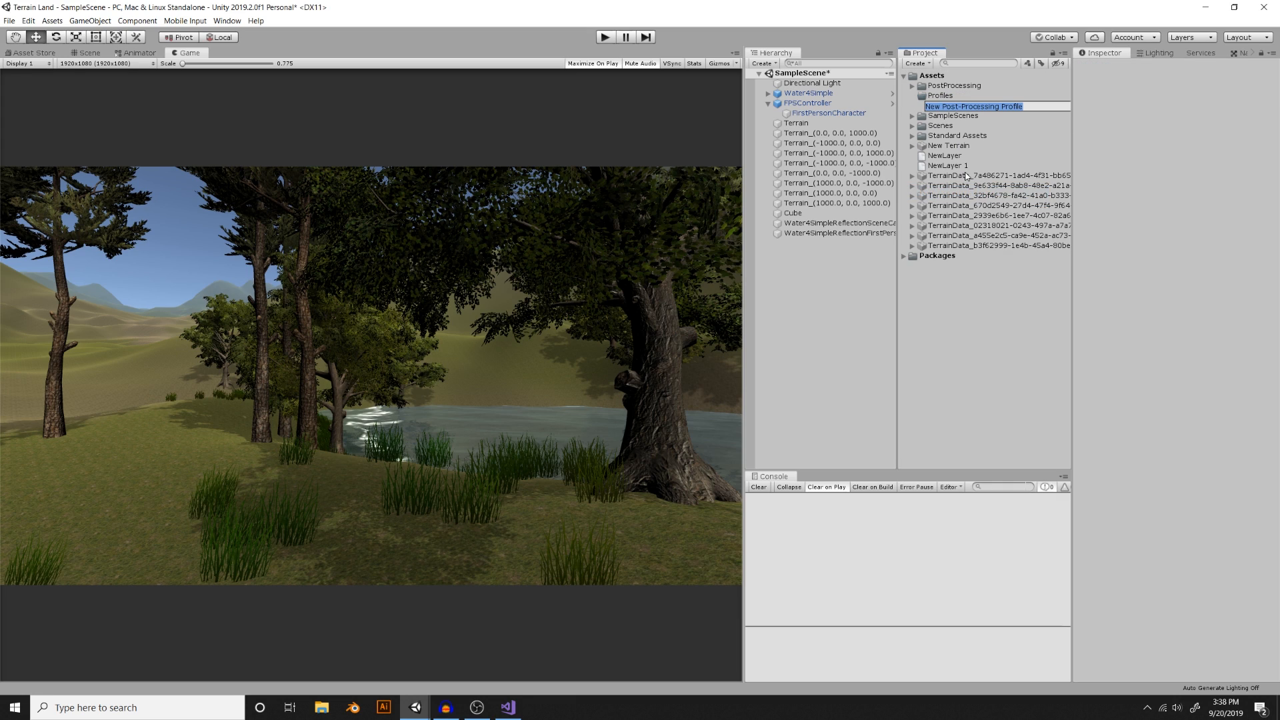
mouse_move(963, 176)
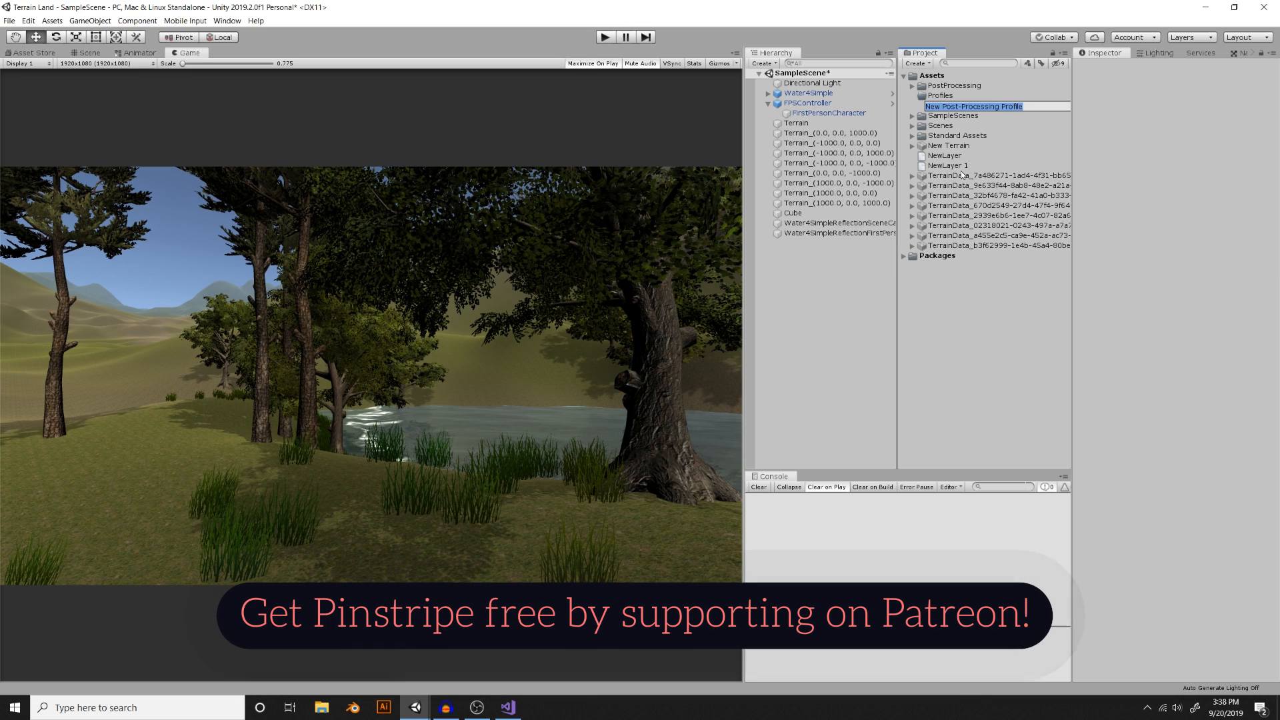
type("Forest Level")
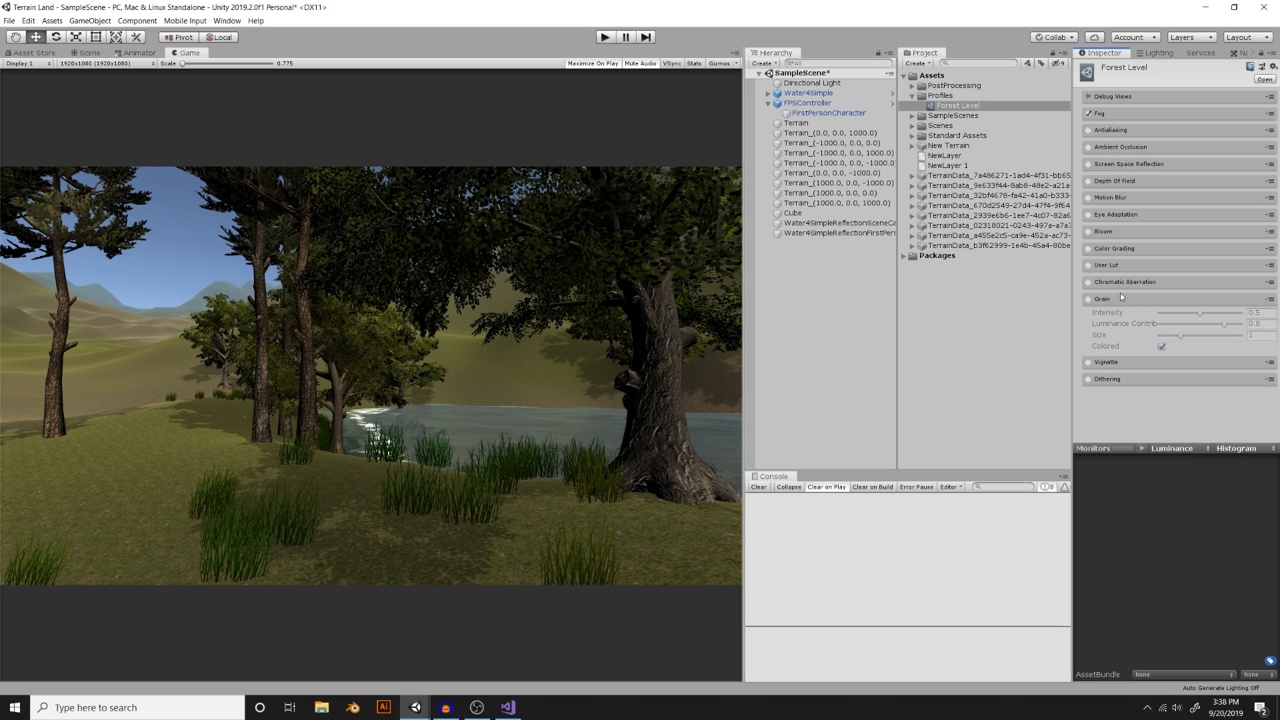
mouse_move(1110, 130)
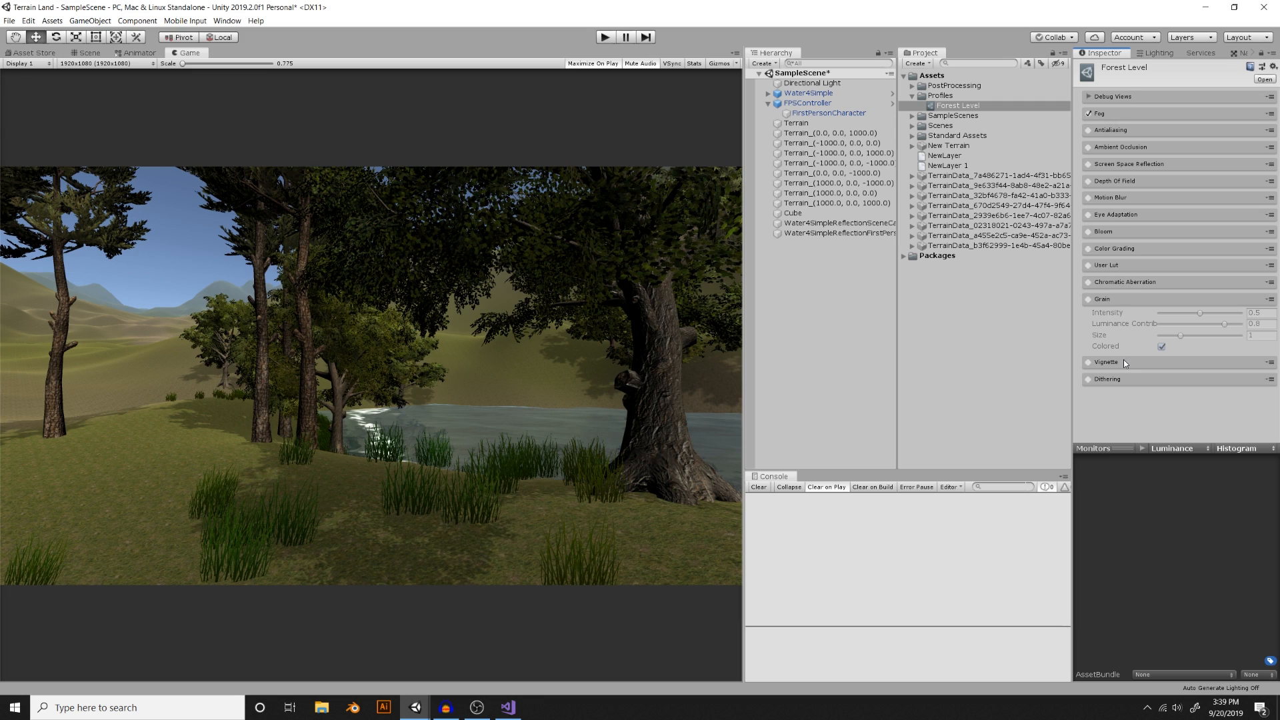
mouse_move(1129, 371)
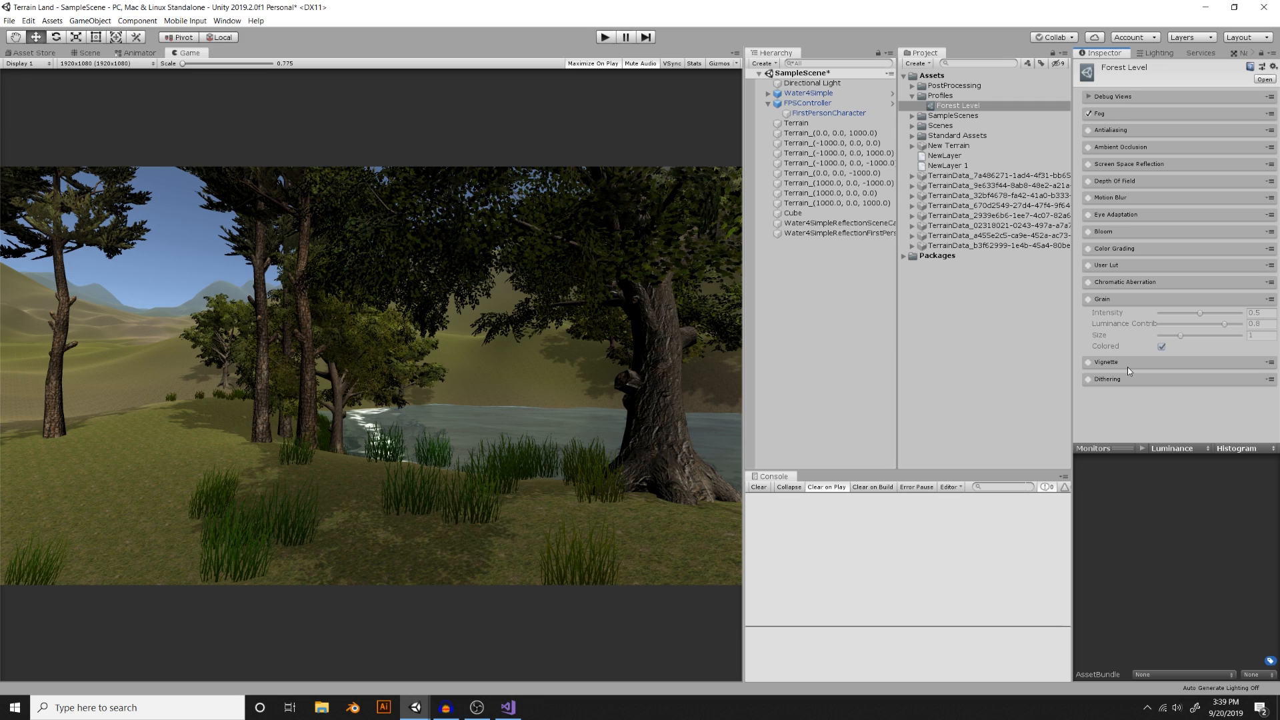
mouse_move(1108, 274)
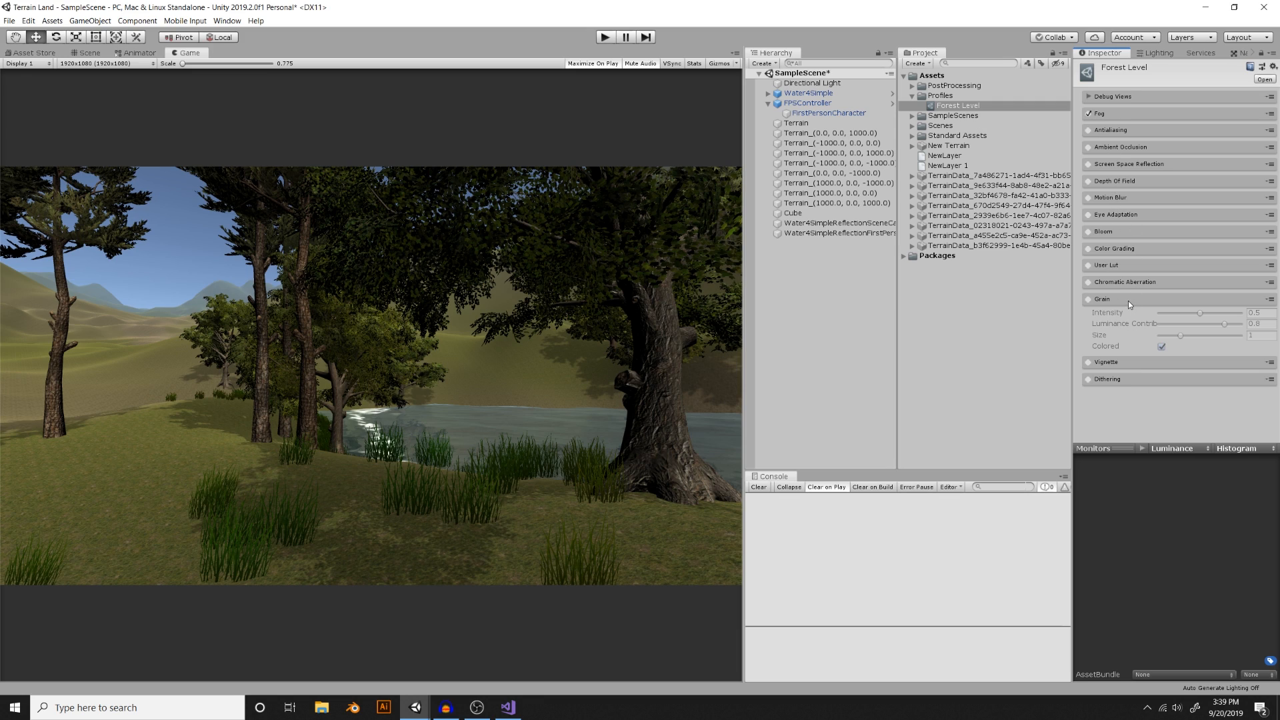
- Add a Post-Processing Behaviour to FirstPersonCharacter and assign the Forest Level profile
left_click(1102, 299)
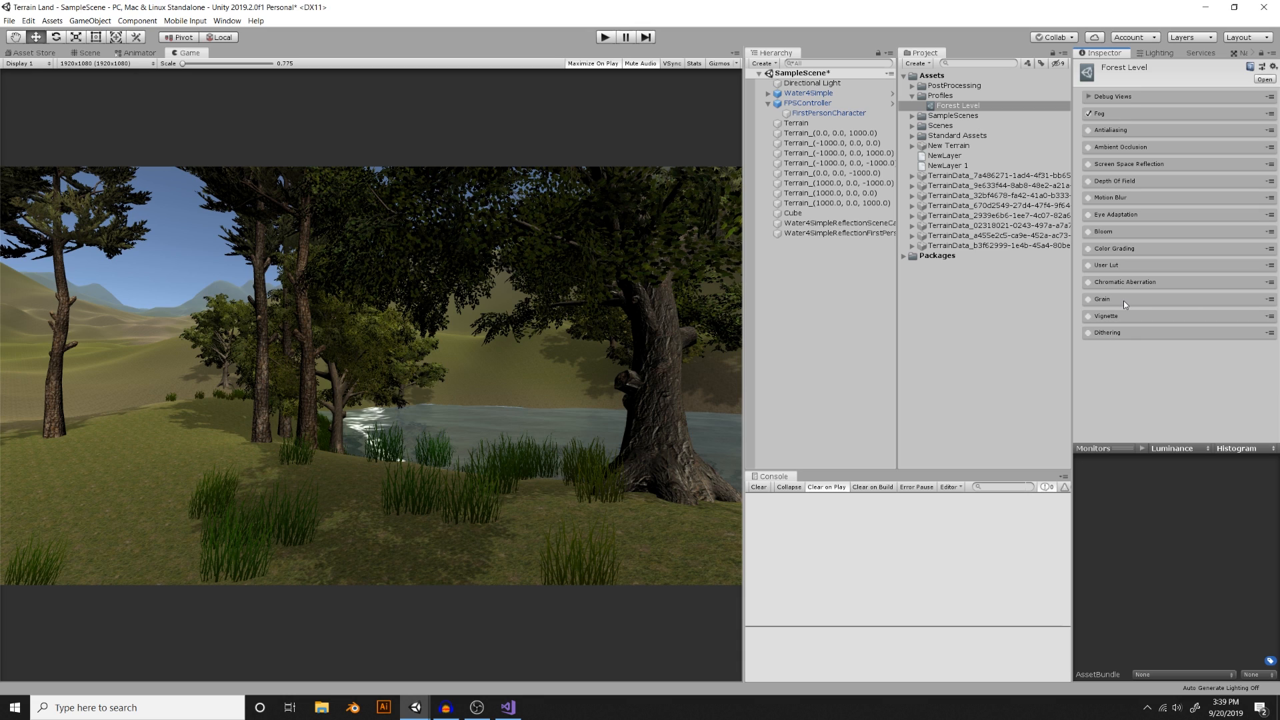
left_click(826, 113)
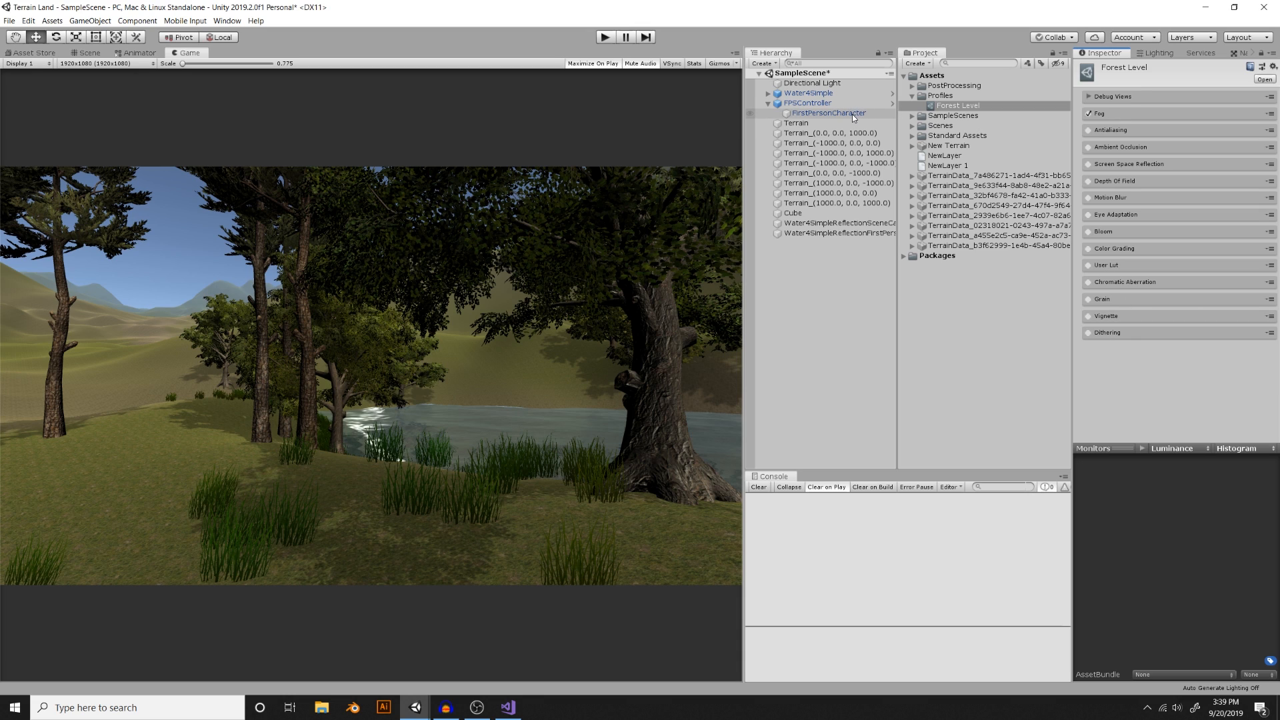
left_click(829, 113)
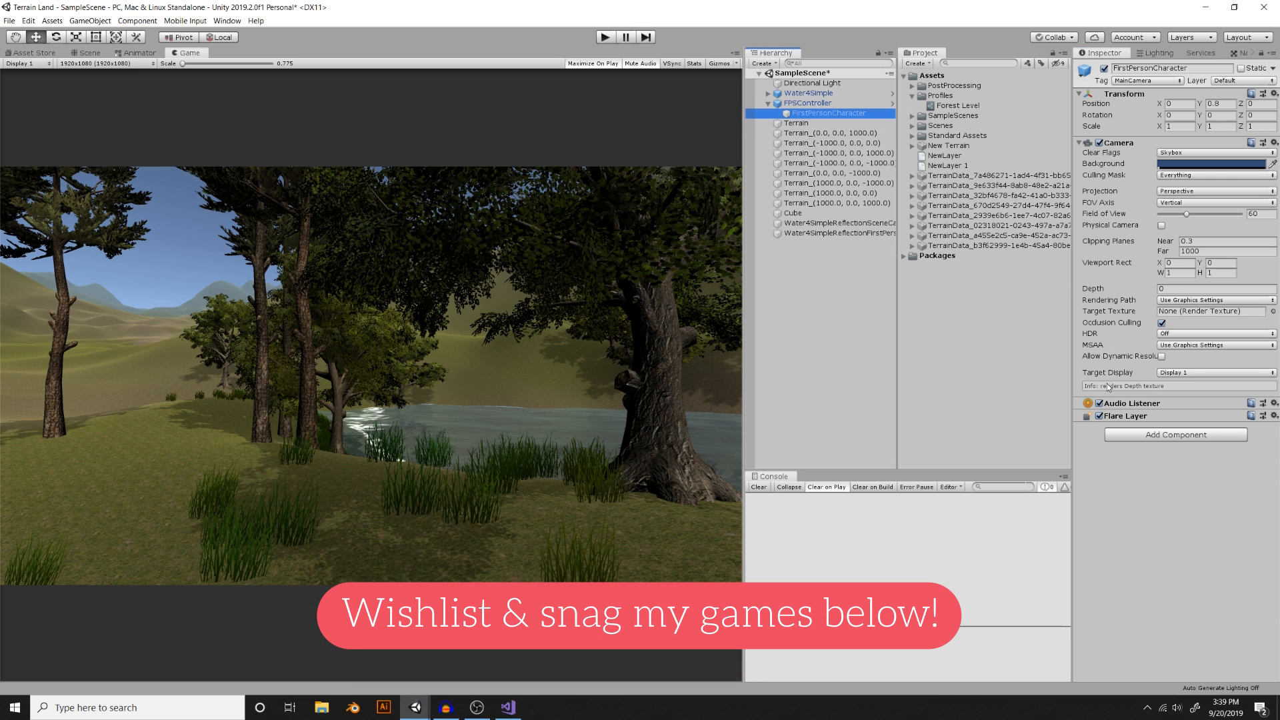
type("trail")
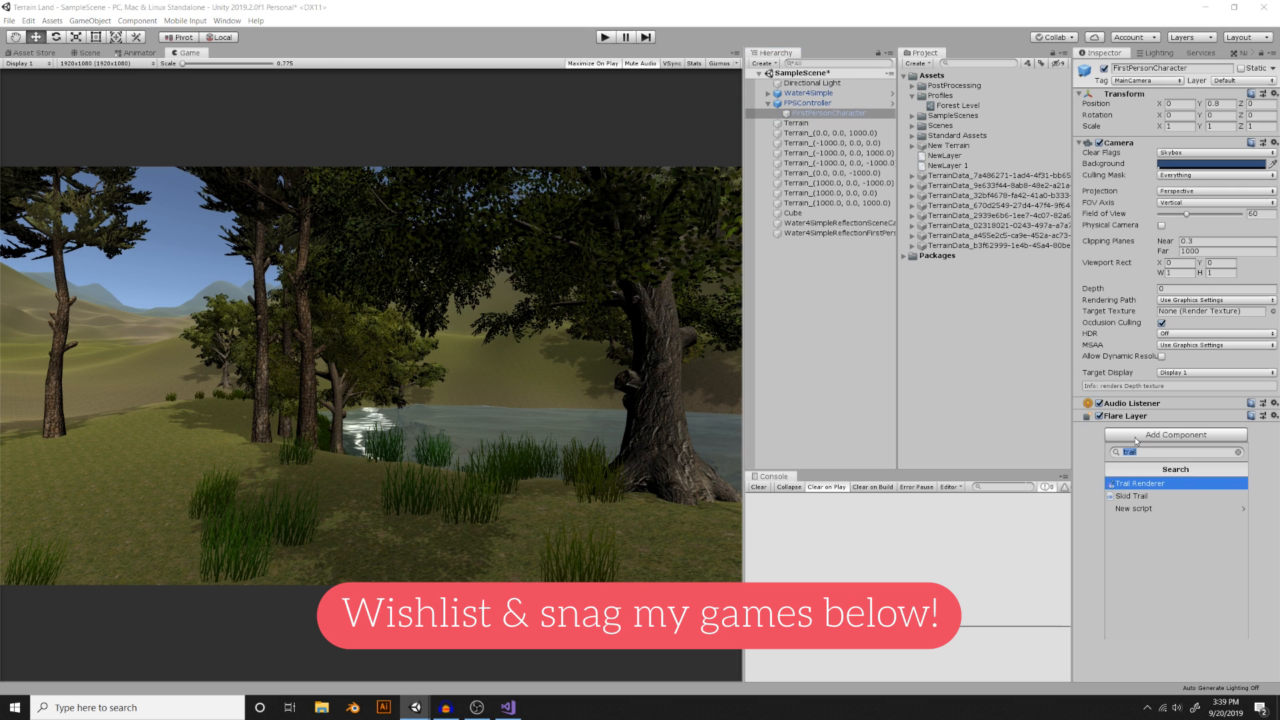
type("post")
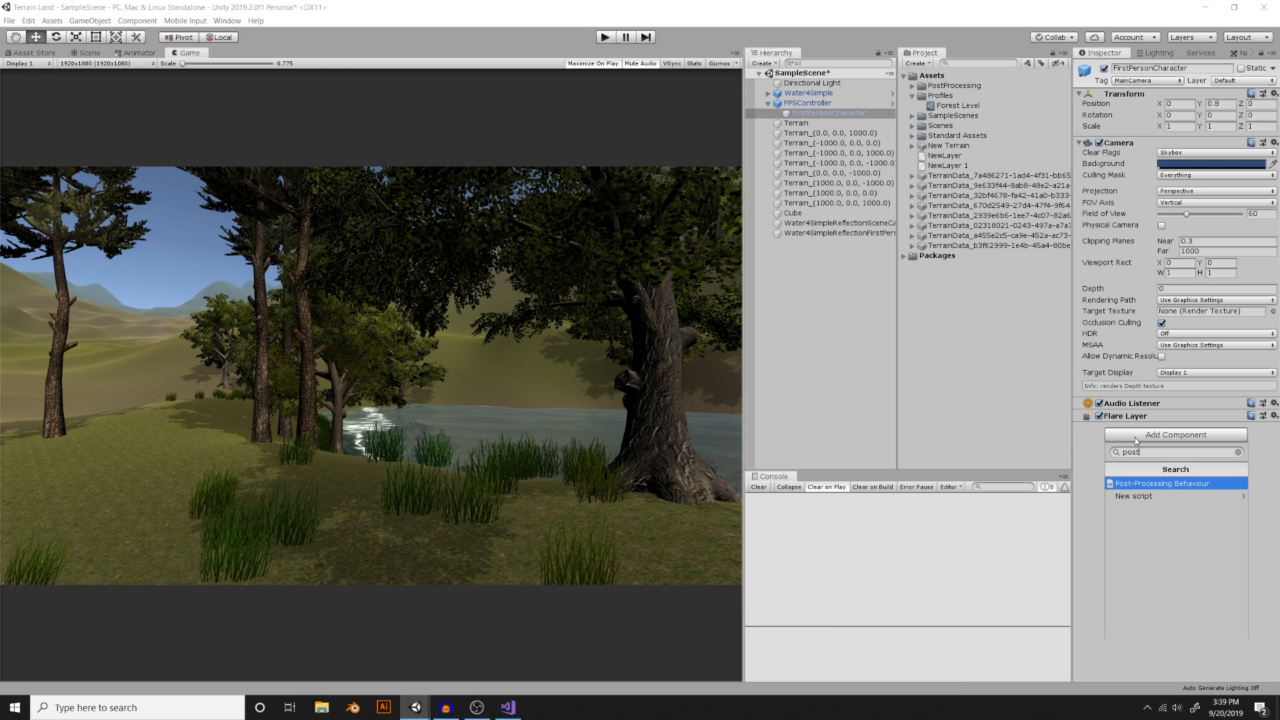
left_click(1161, 483)
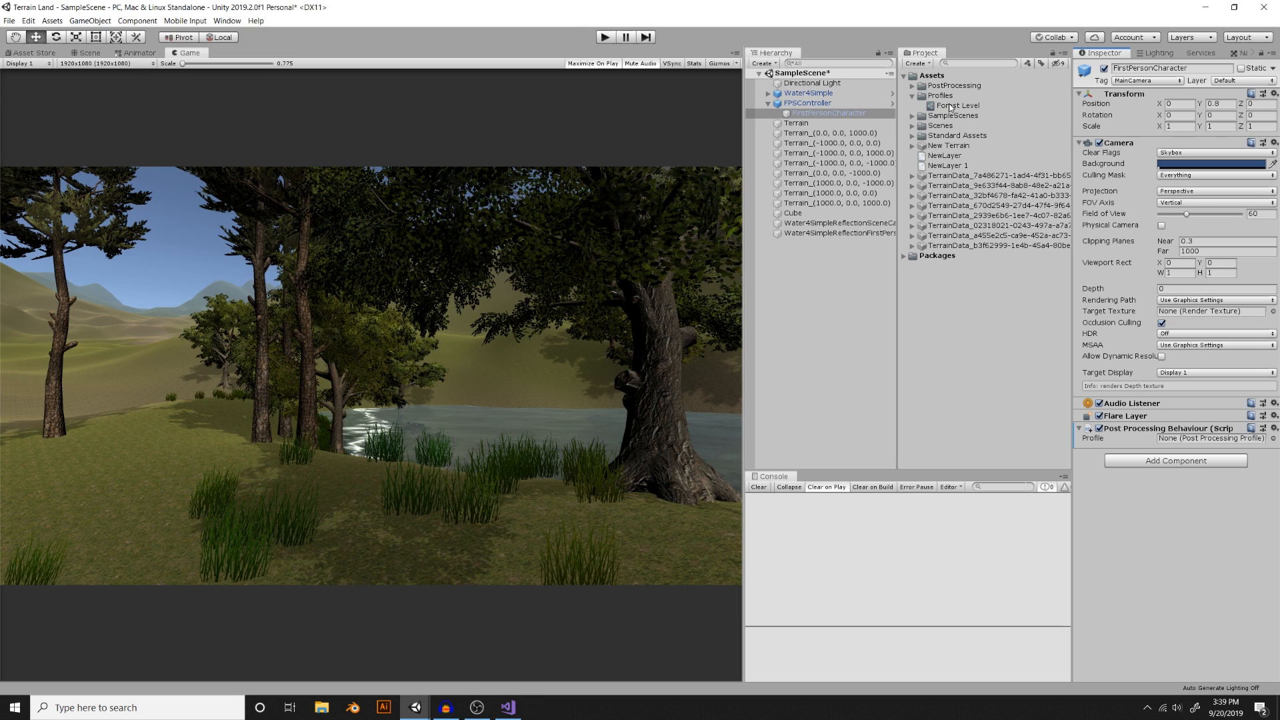
left_click(1211, 438)
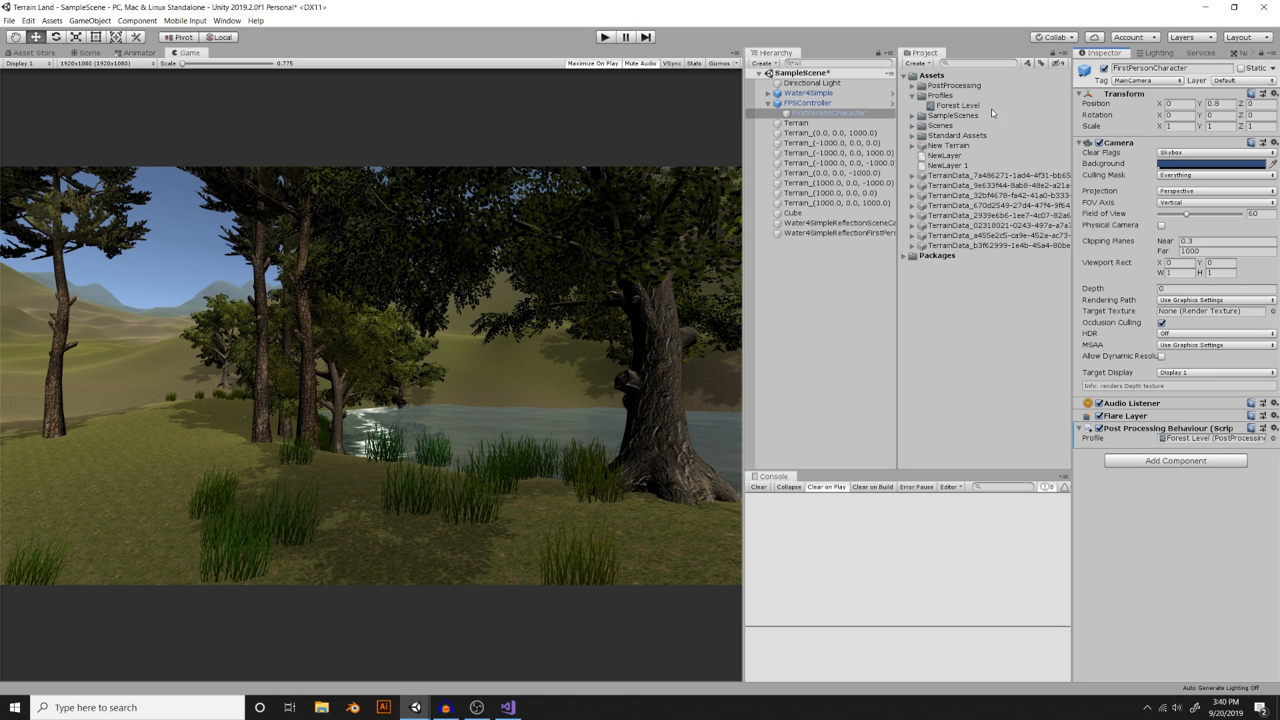
left_click(957, 105)
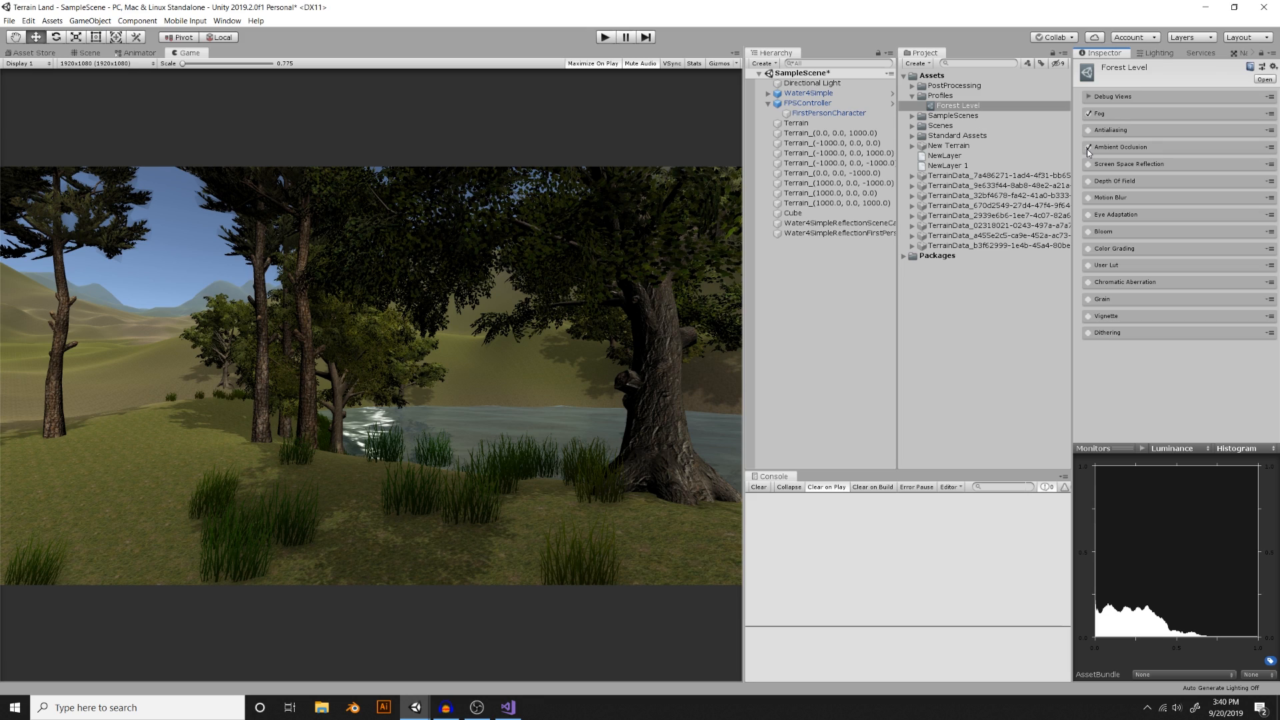
- Turn on Ambient Occlusion with intensity lowered to about 0.51
left_click(1089, 147)
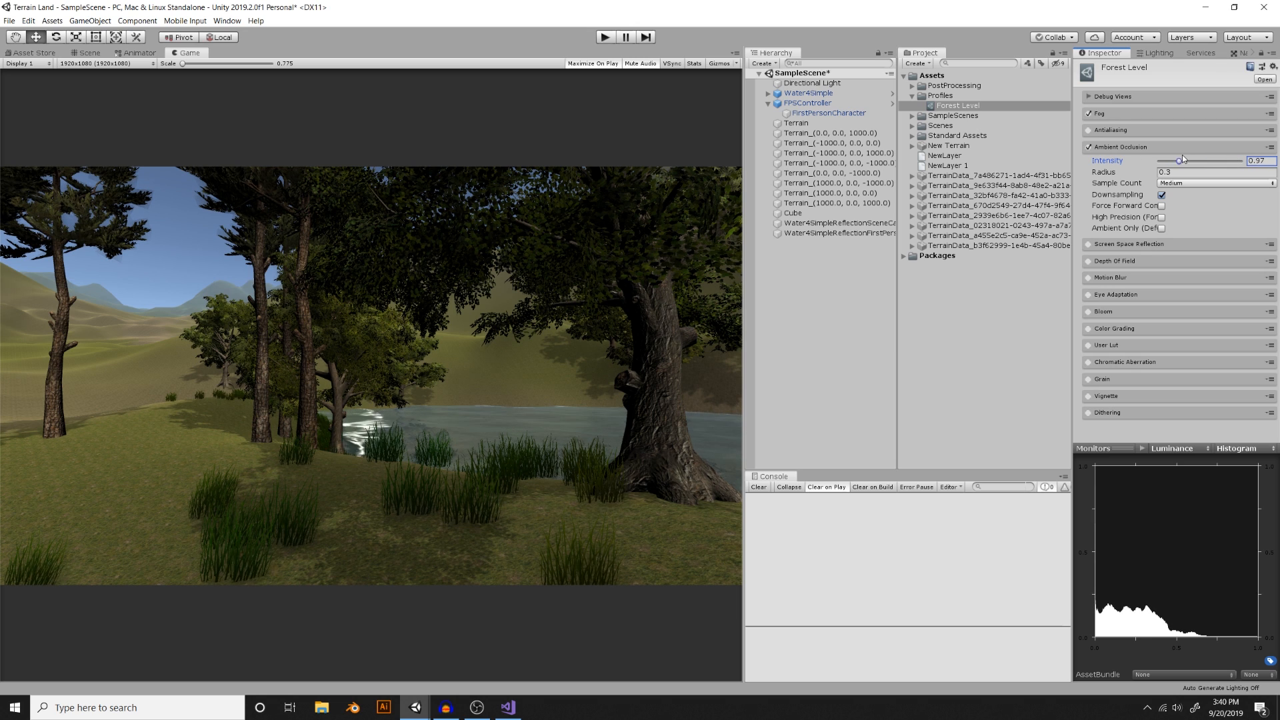
left_click_drag(1181, 160, 1169, 160)
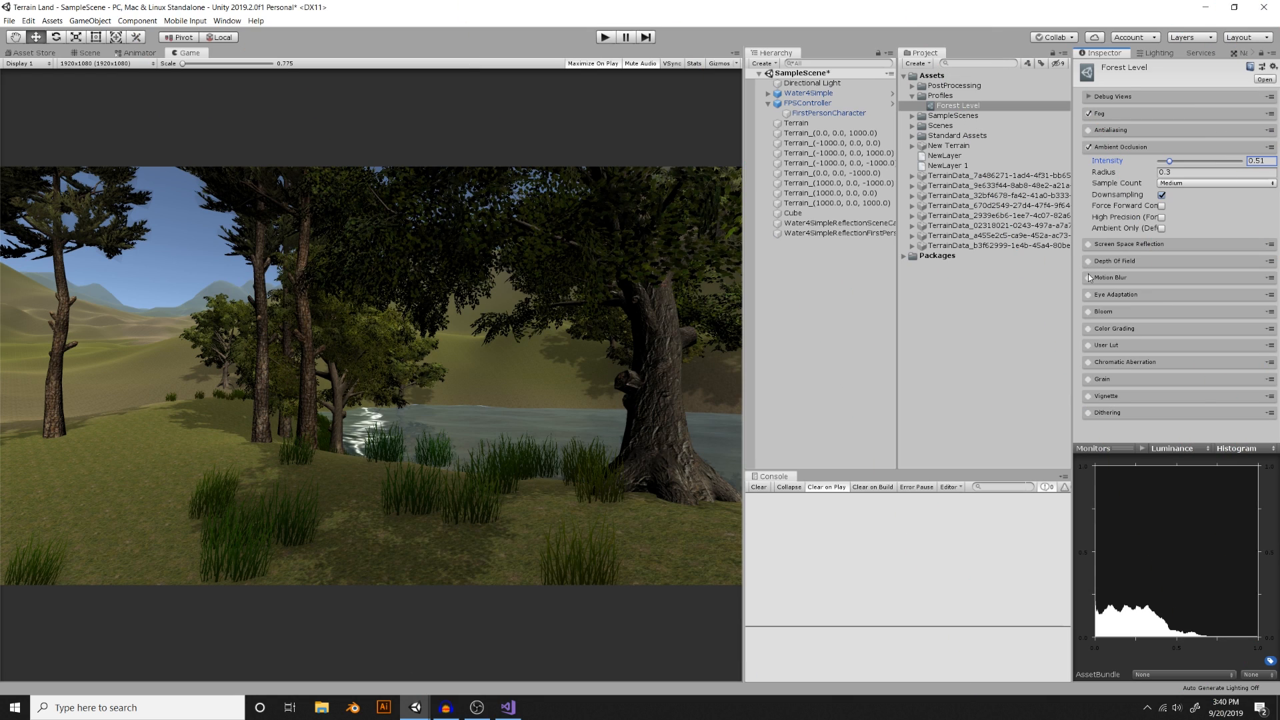
- Enable Motion Blur, play-test the scene, and stop playing
left_click(1089, 277)
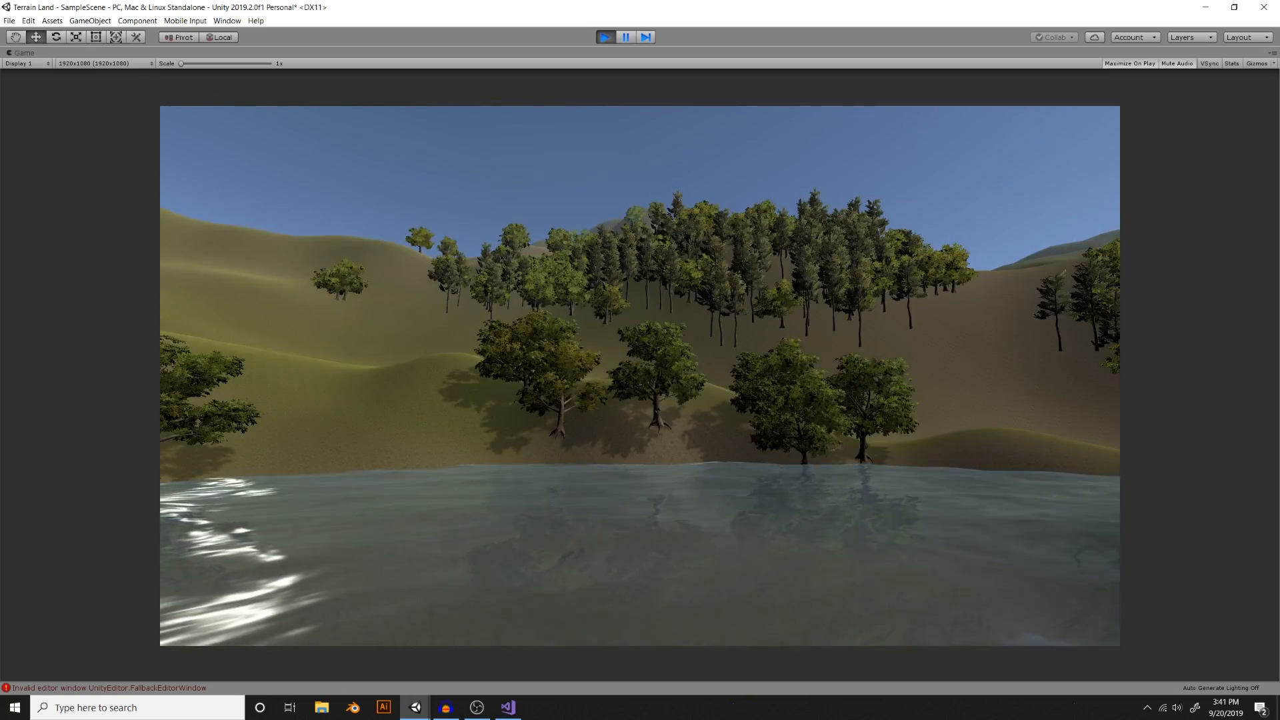
left_click(604, 37)
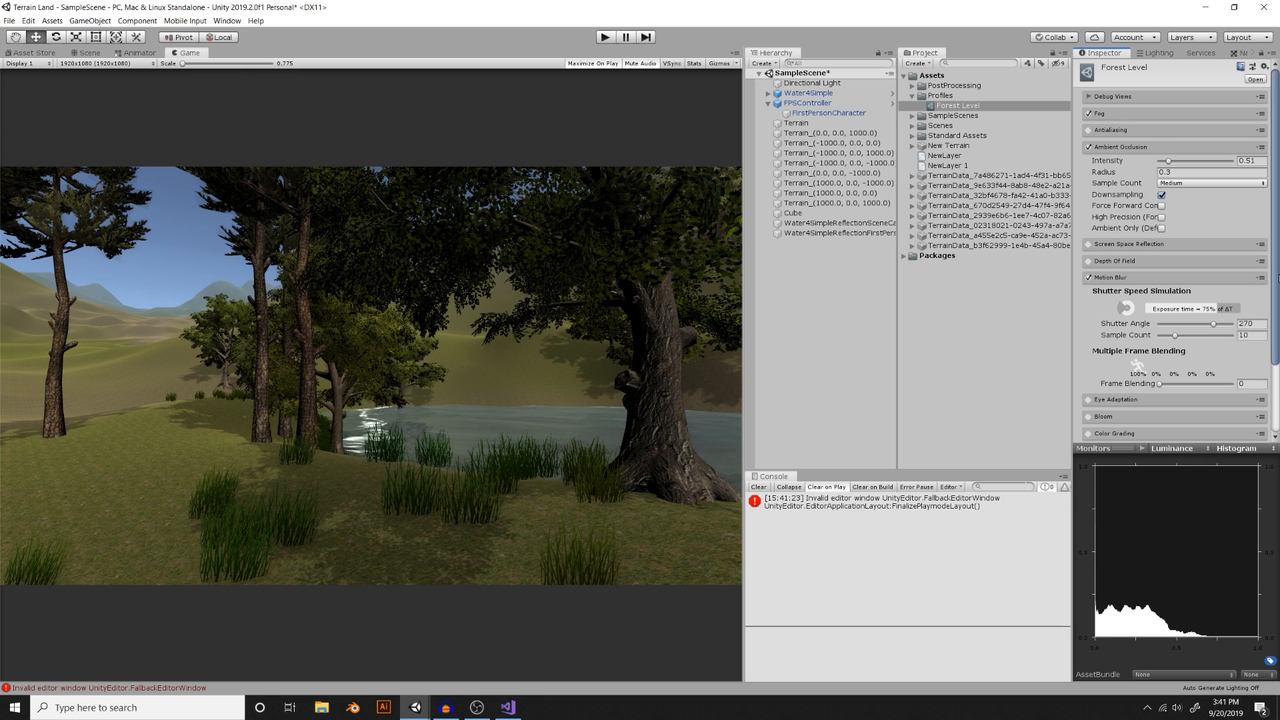
scroll("down", 3)
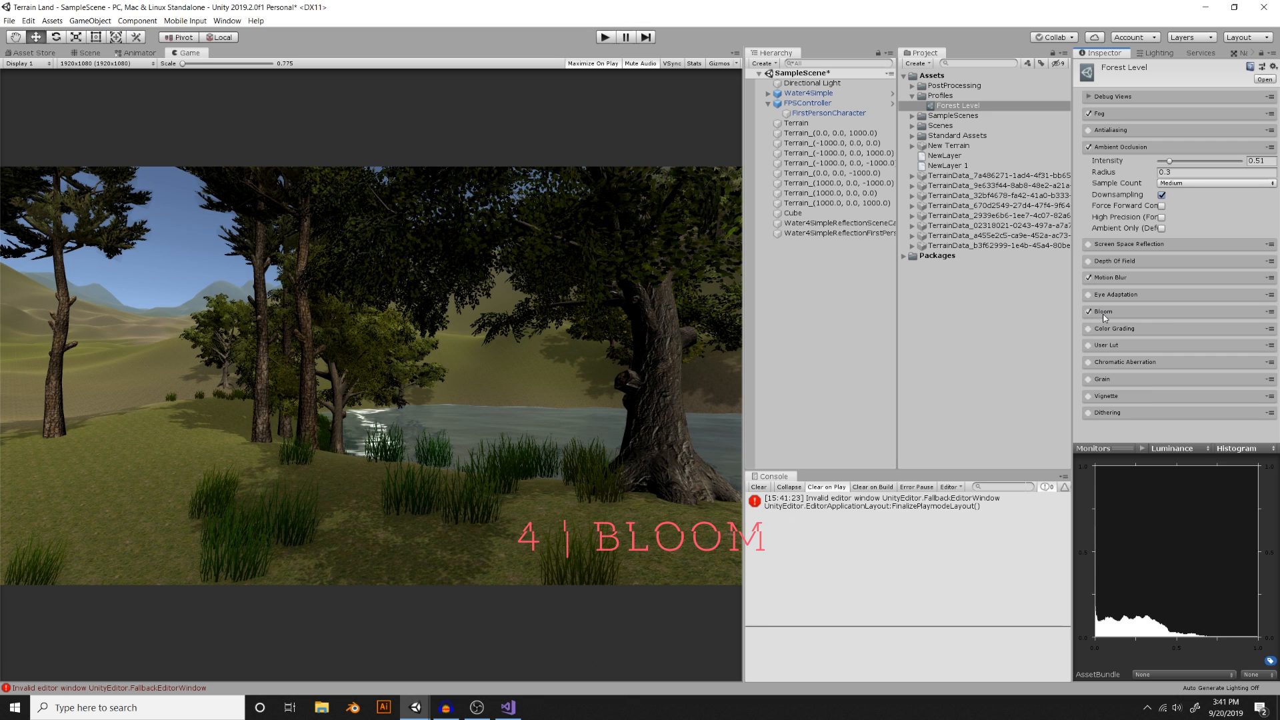
- Set Bloom intensity to 53.83 and threshold to 1.09, then exit Play mode
left_click(1102, 199)
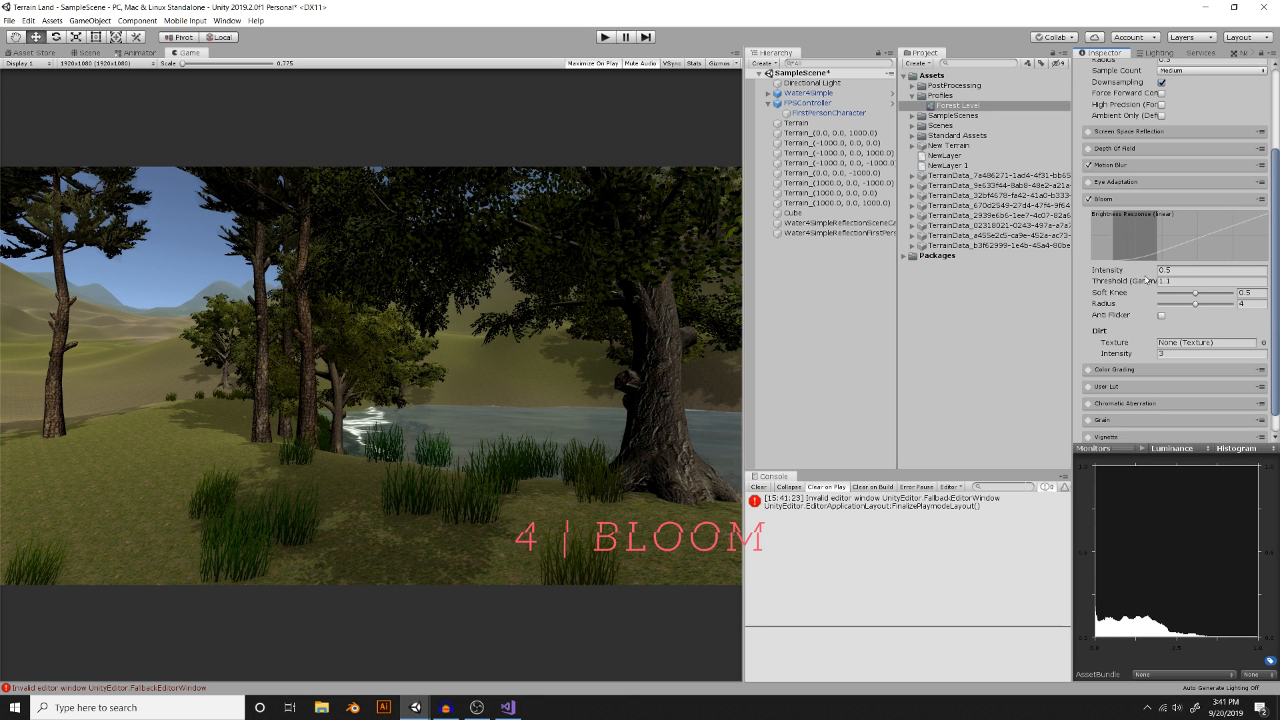
type("29.24")
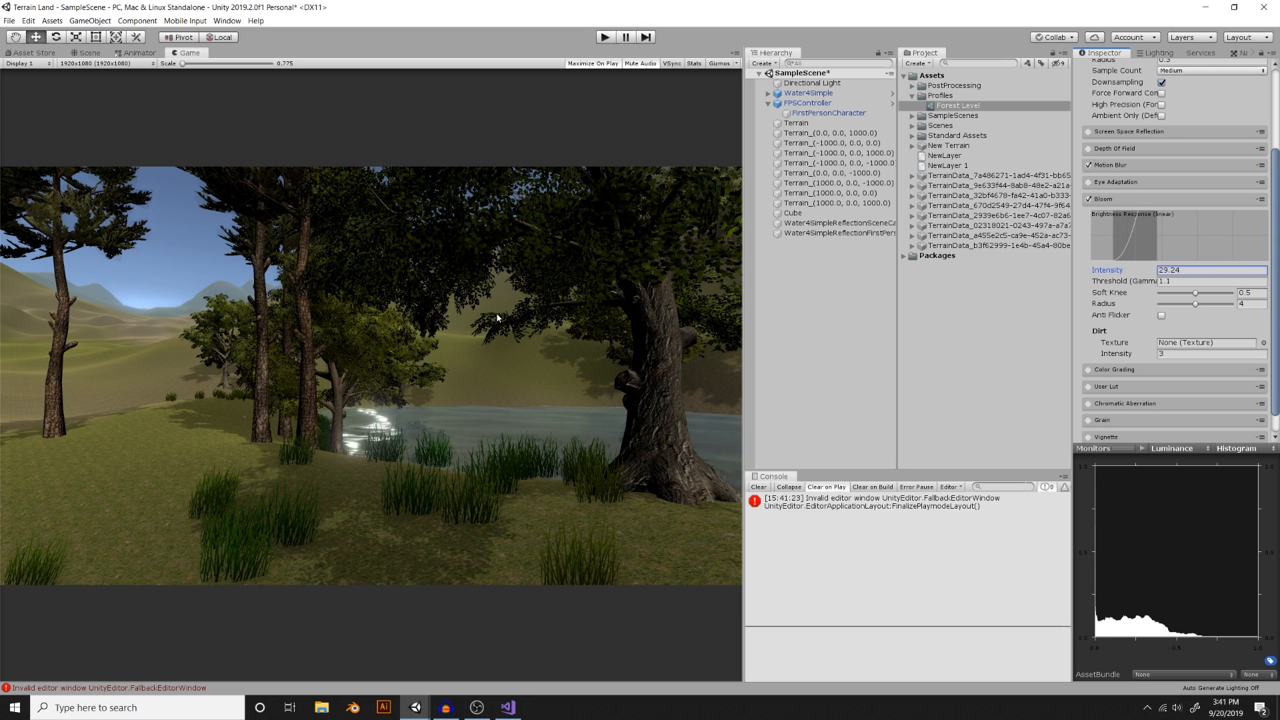
type("53.83")
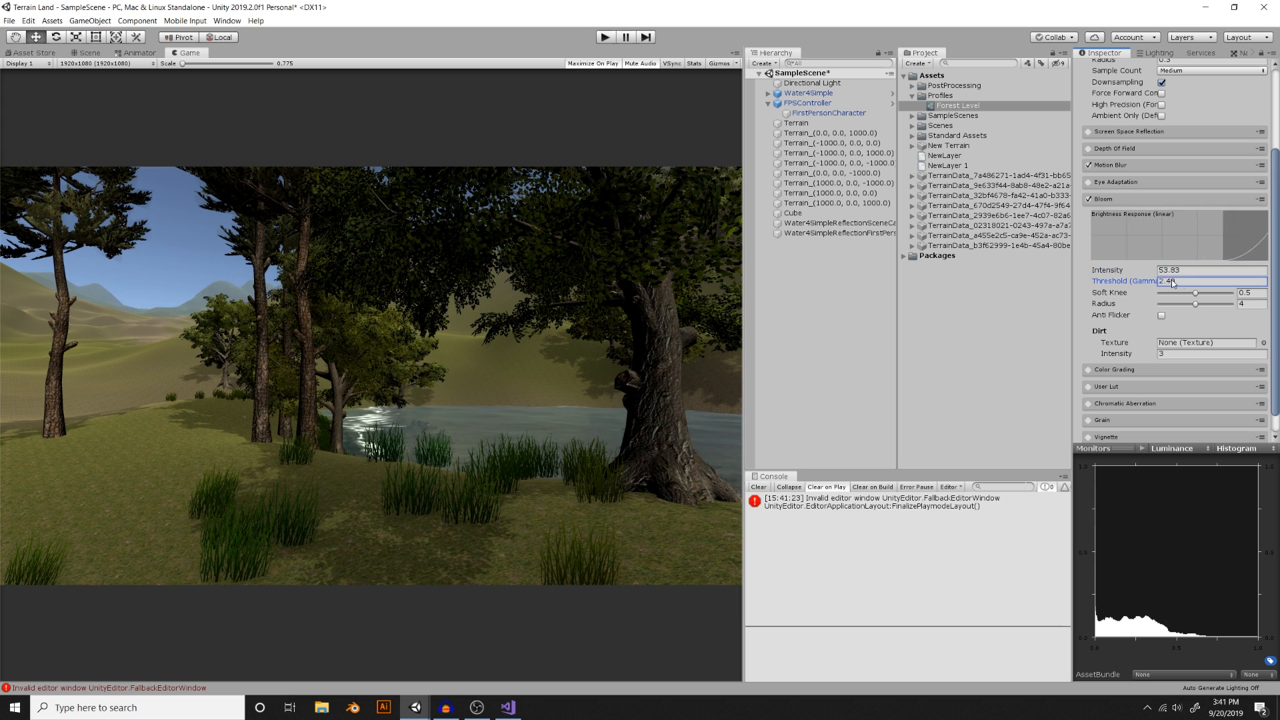
type("0.3")
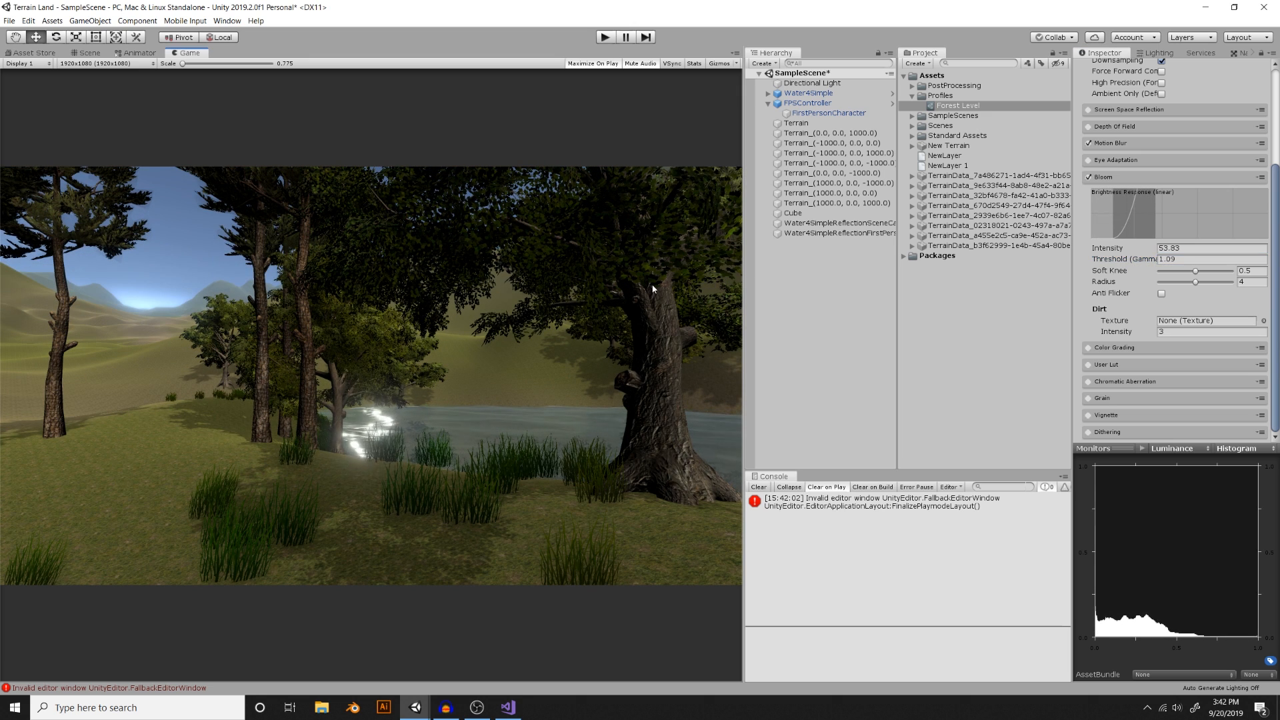
mouse_move(593, 263)
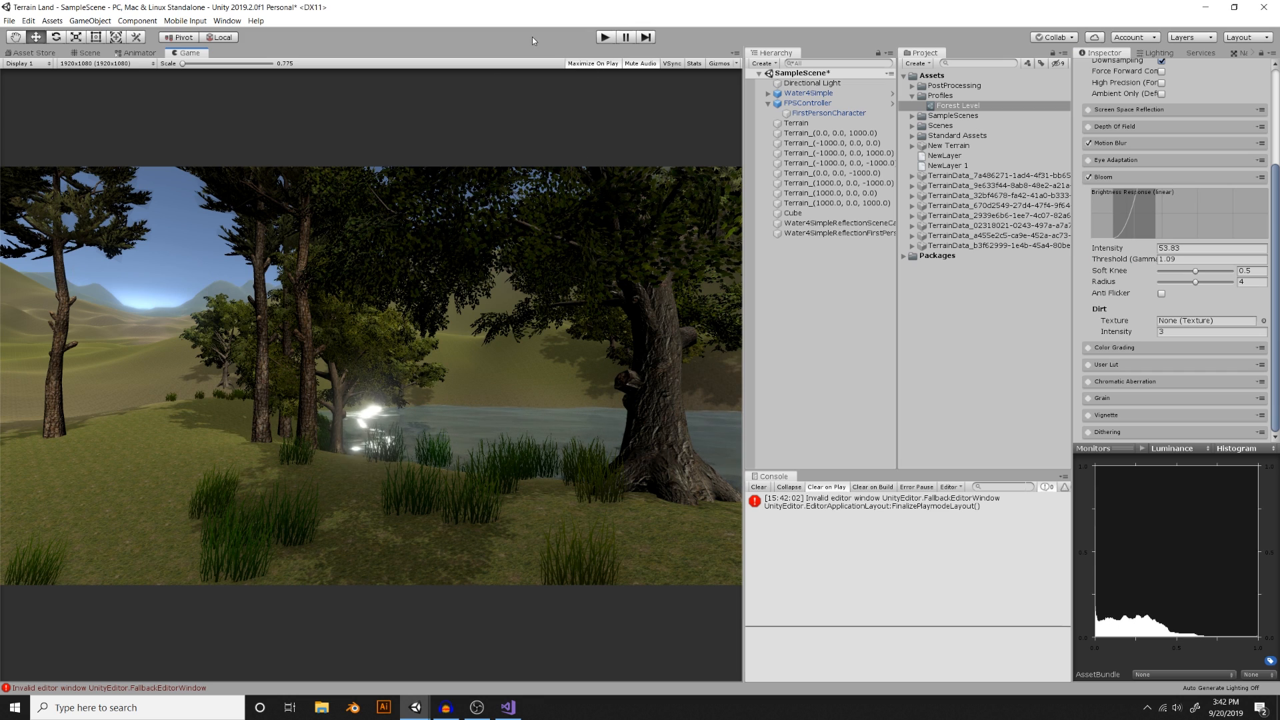
left_click(592, 64)
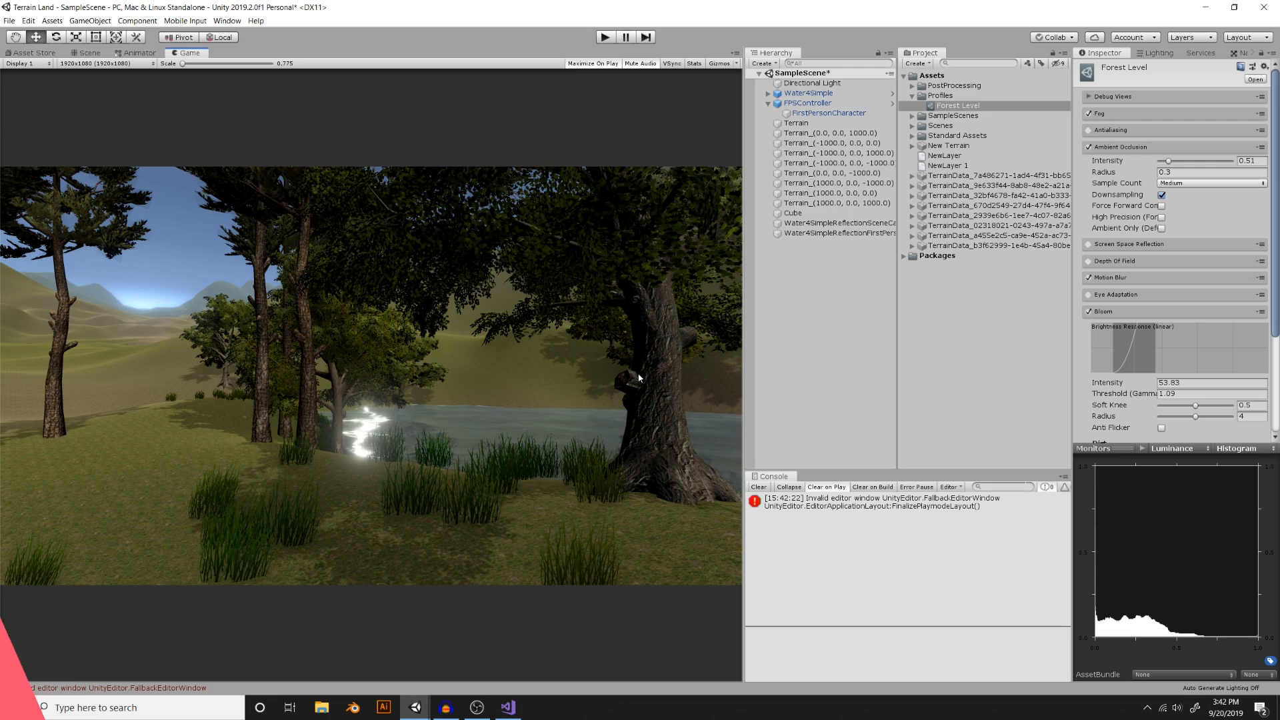
scroll("down", 3)
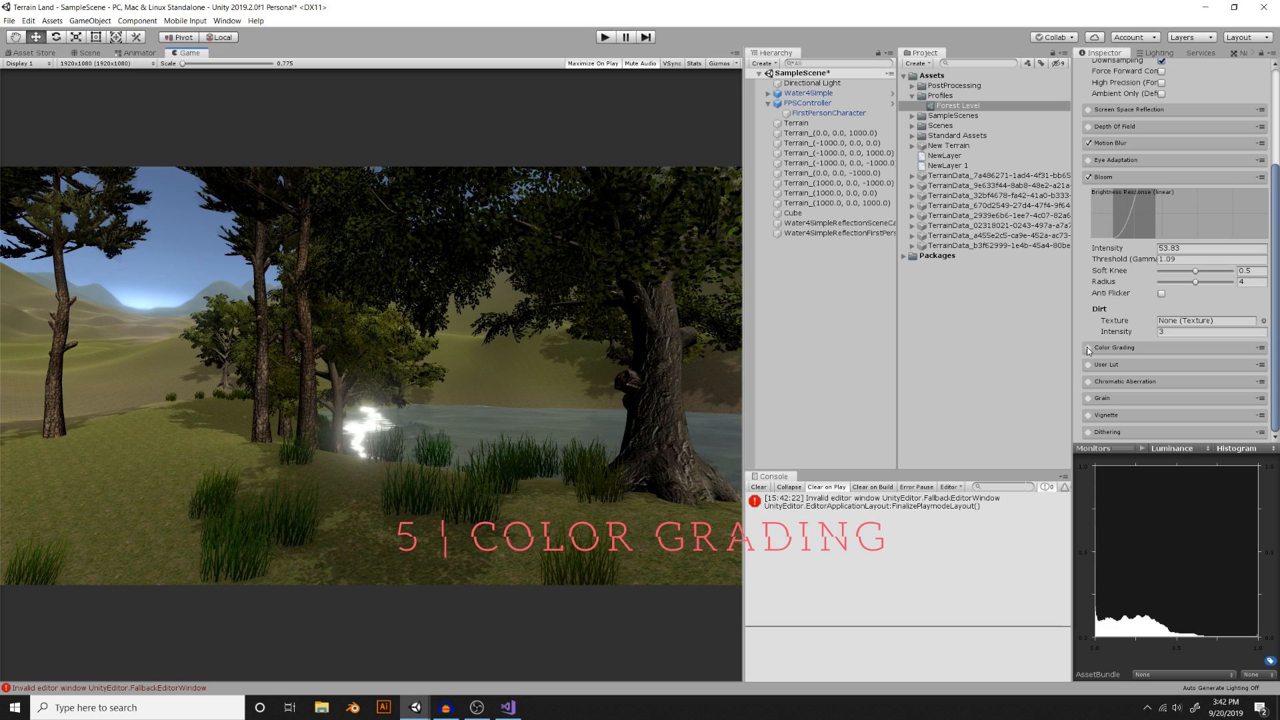
- Enable Color Grading and set the tonemapper to None after trying Filmic
left_click(1088, 346)
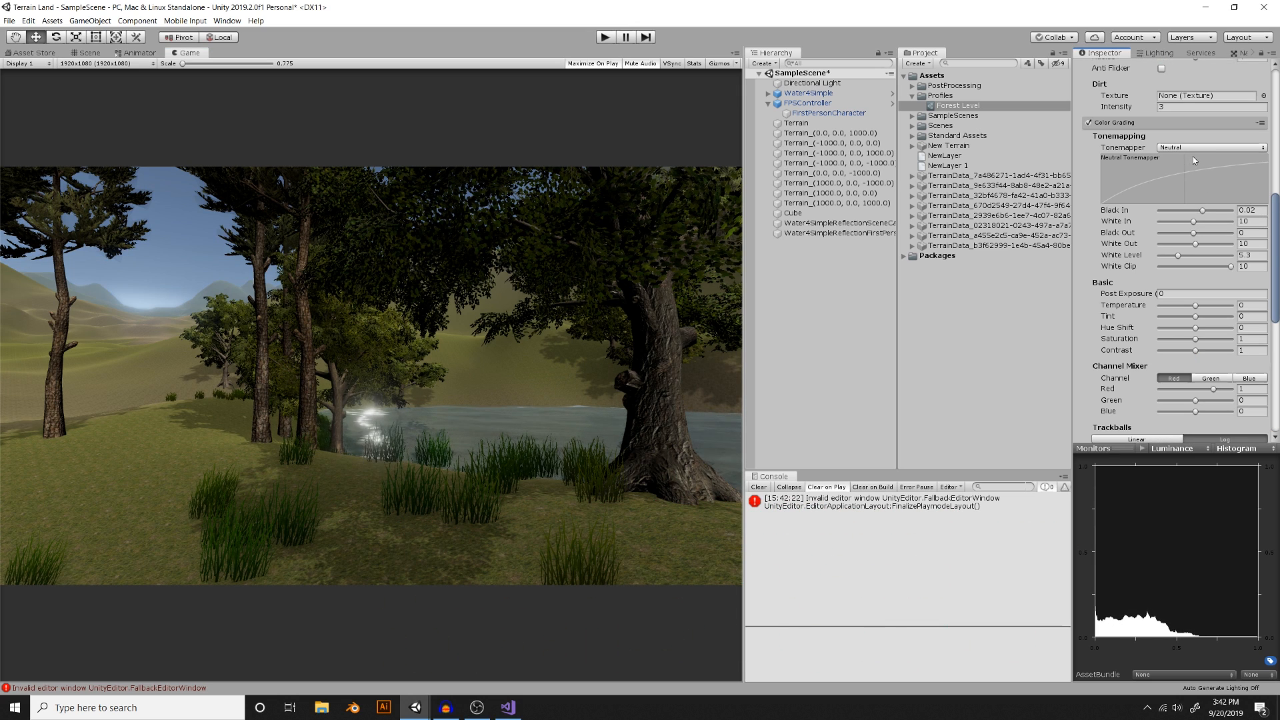
left_click(1211, 146)
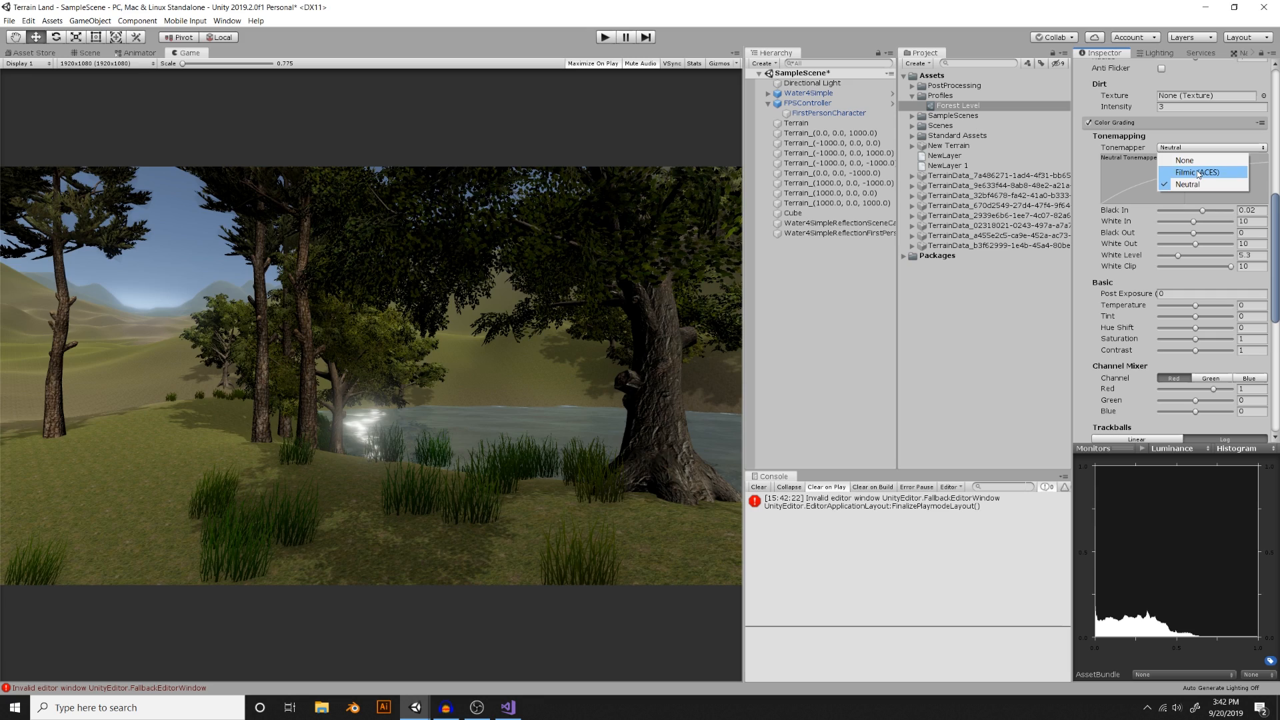
left_click(1199, 172)
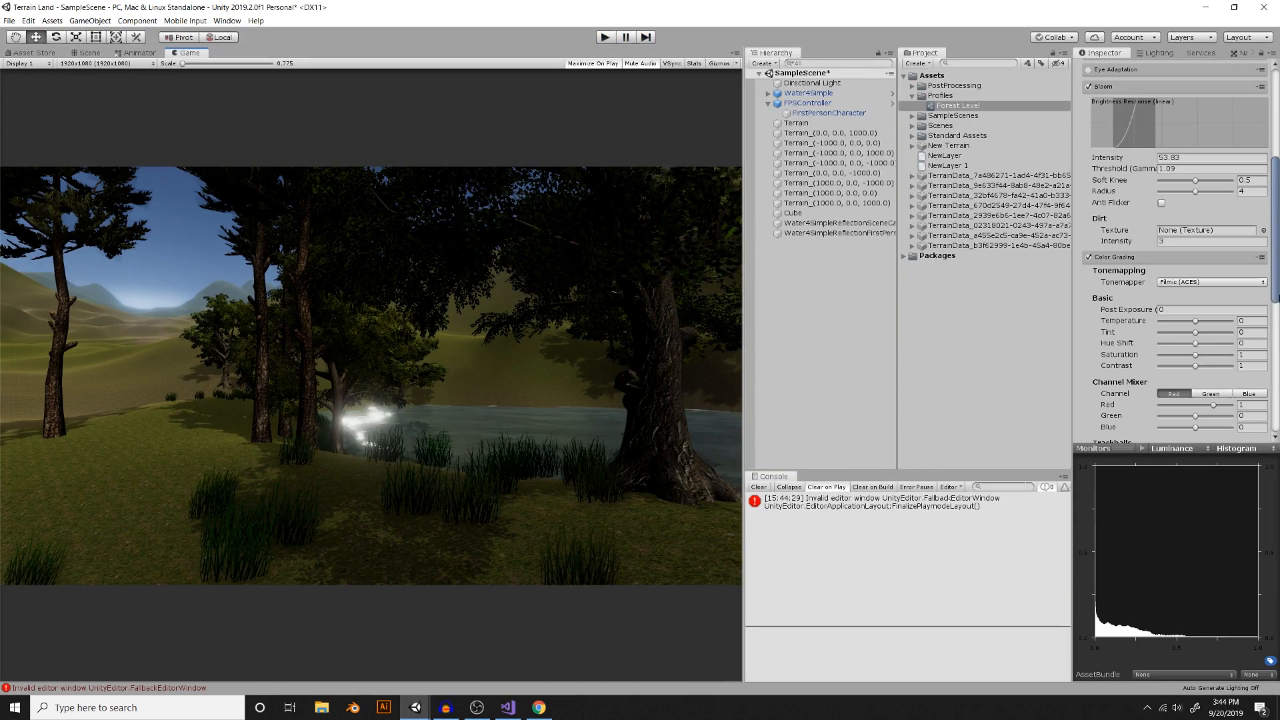
left_click(1211, 282)
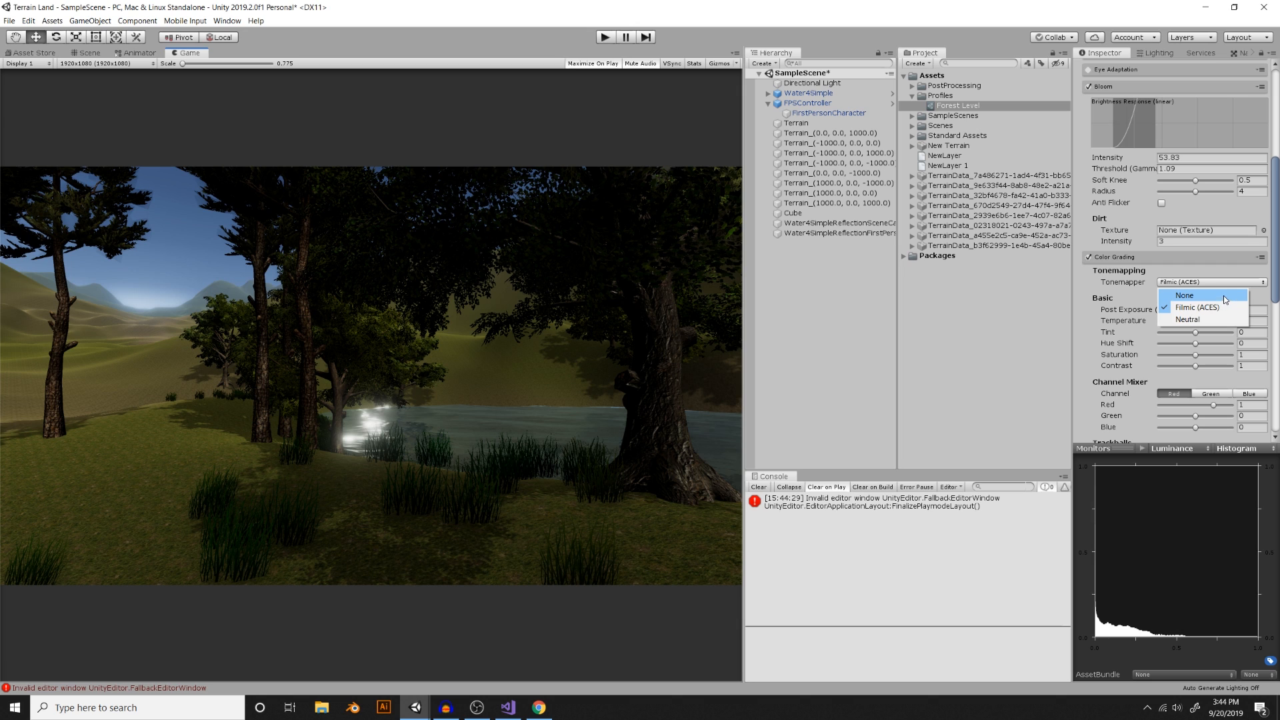
left_click(1183, 295)
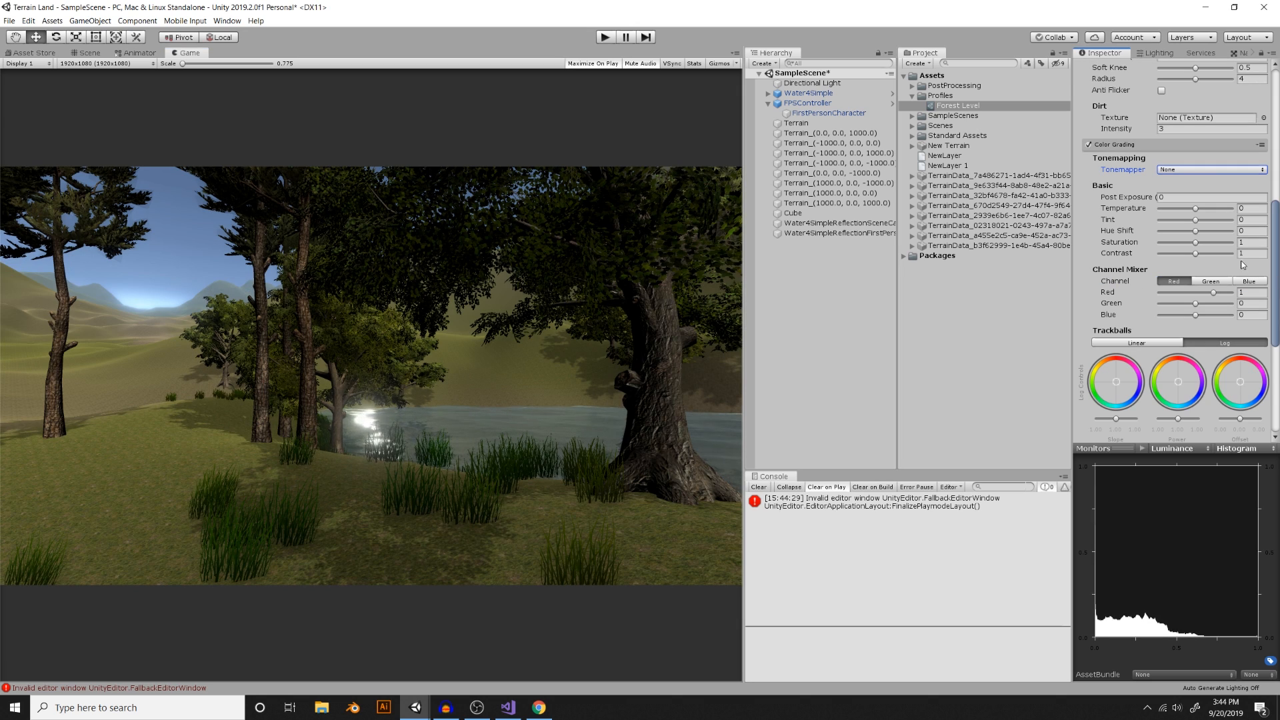
- Set temperature 43, contrast 1.23 and blue channel -0.27, then stop Play
left_click_drag(1196, 208, 1207, 208)
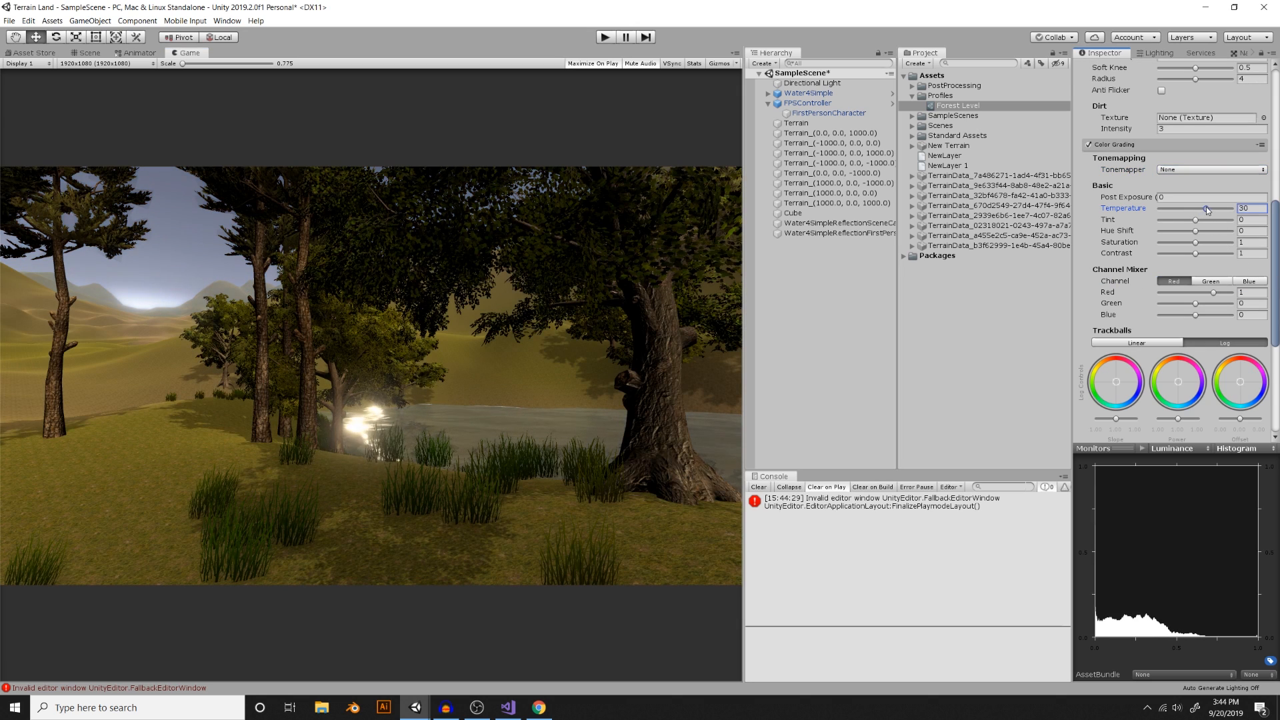
left_click_drag(1192, 208, 1211, 208)
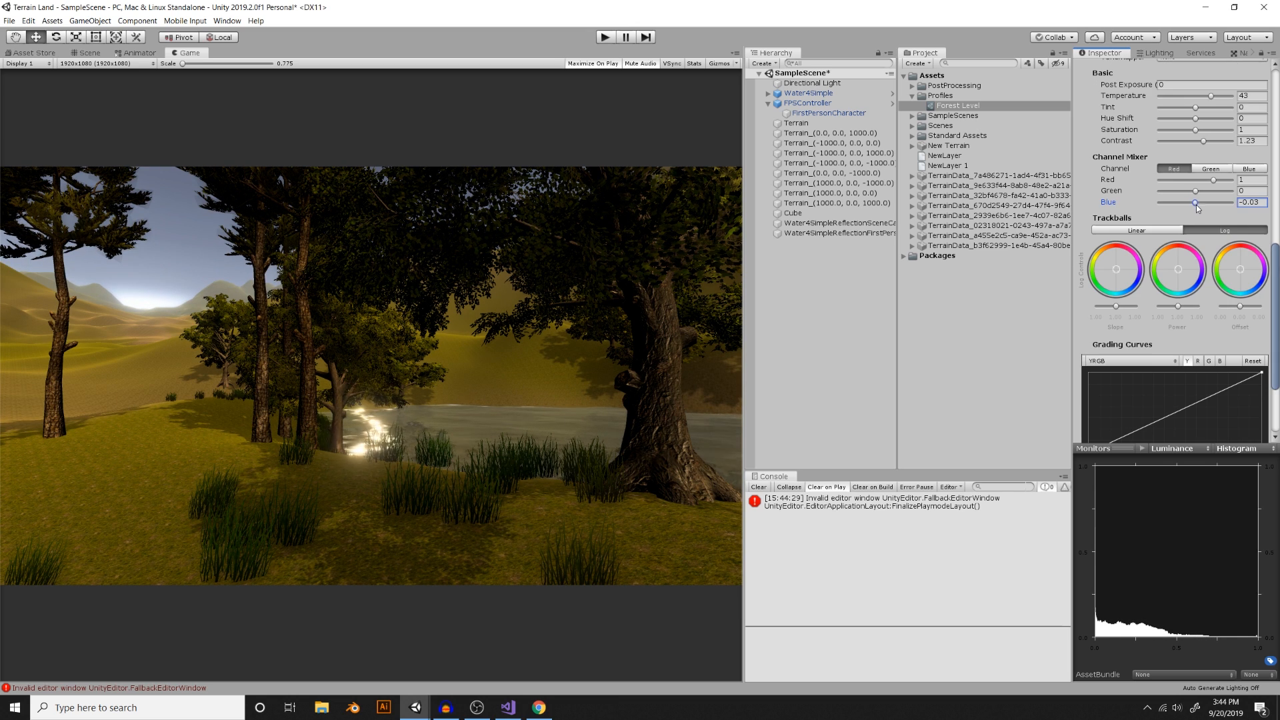
left_click_drag(1197, 203, 1190, 202)
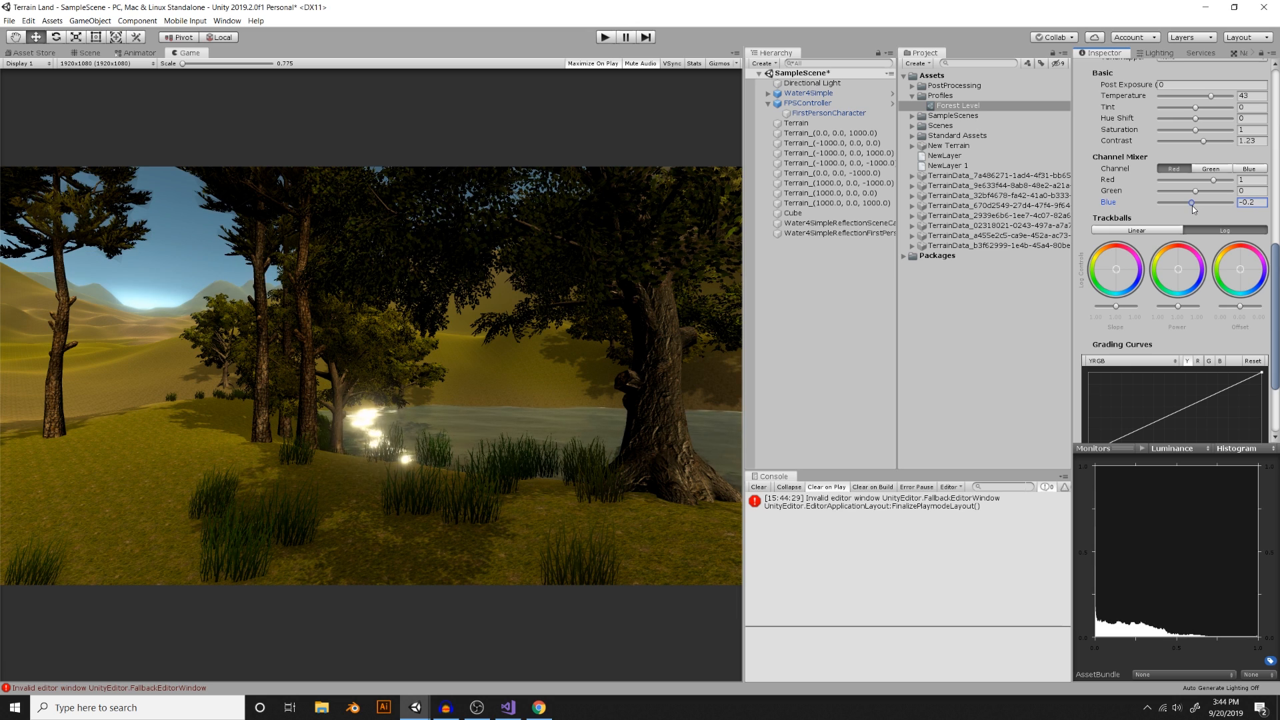
left_click_drag(1194, 201, 1189, 201)
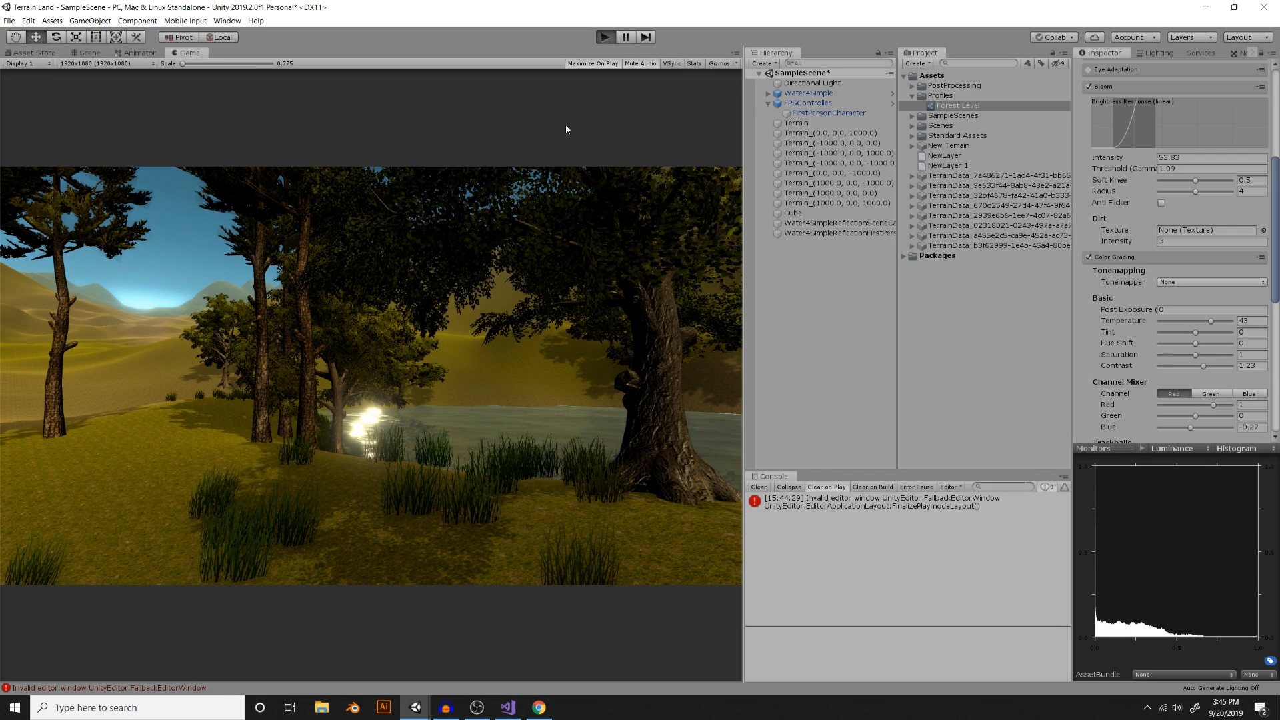
left_click(594, 64)
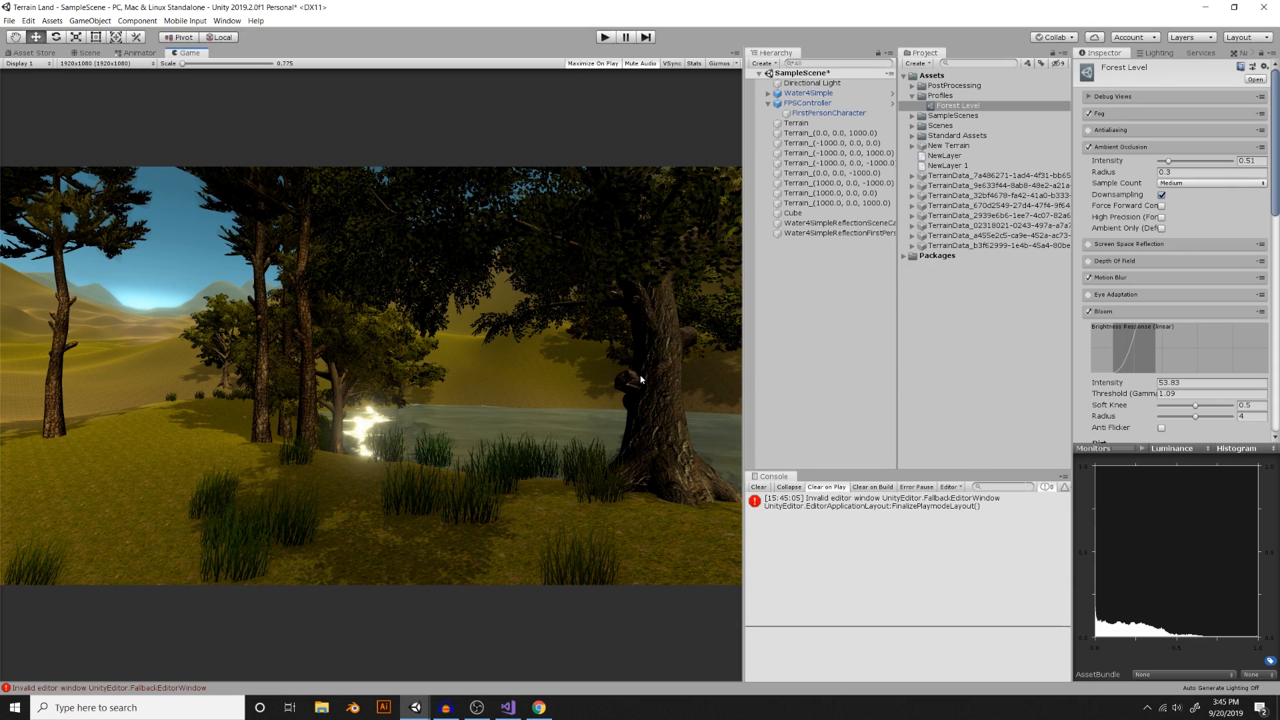
scroll("down", 3)
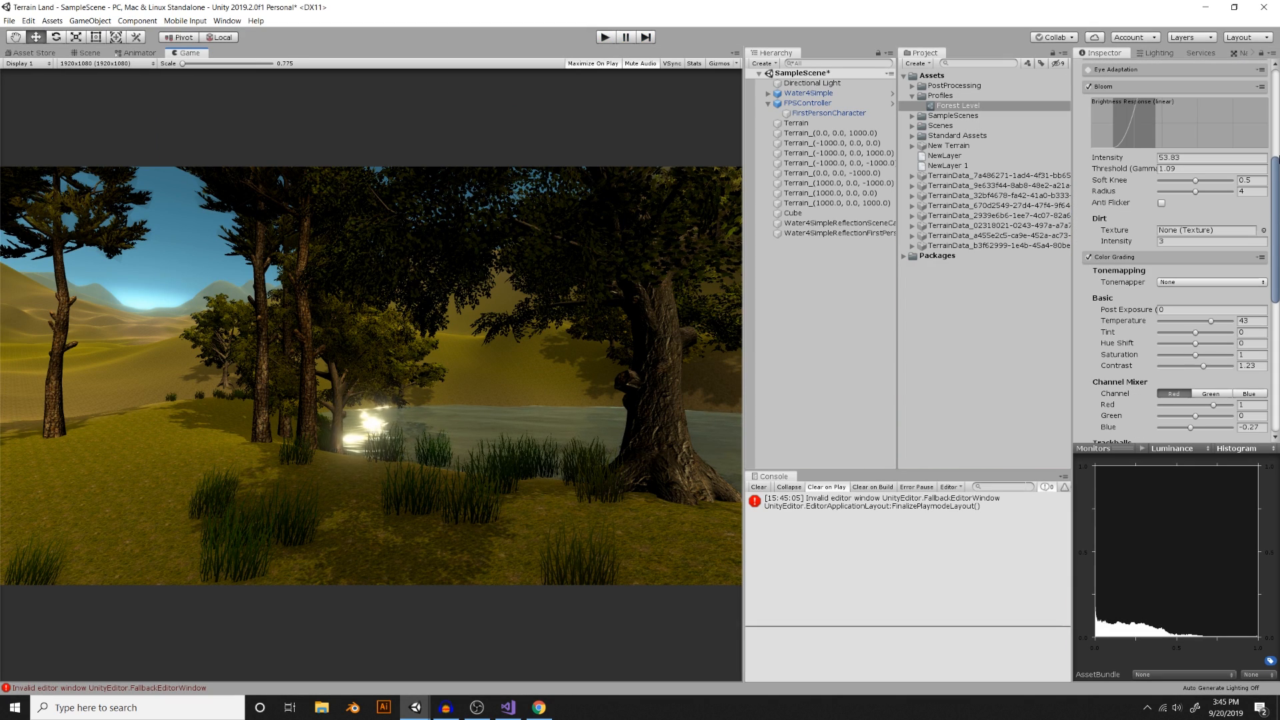
- Enable and expand Vignette in Classic mode at intensity 0.407
scroll("down", 3)
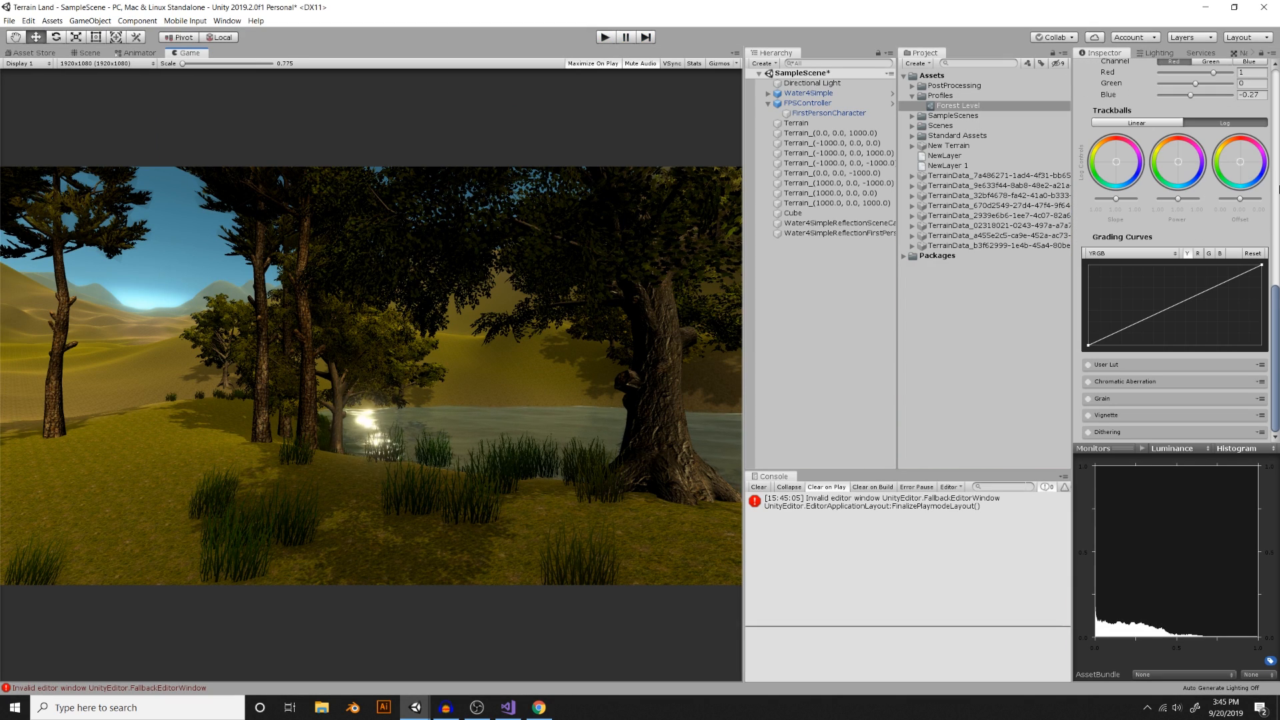
left_click(1088, 415)
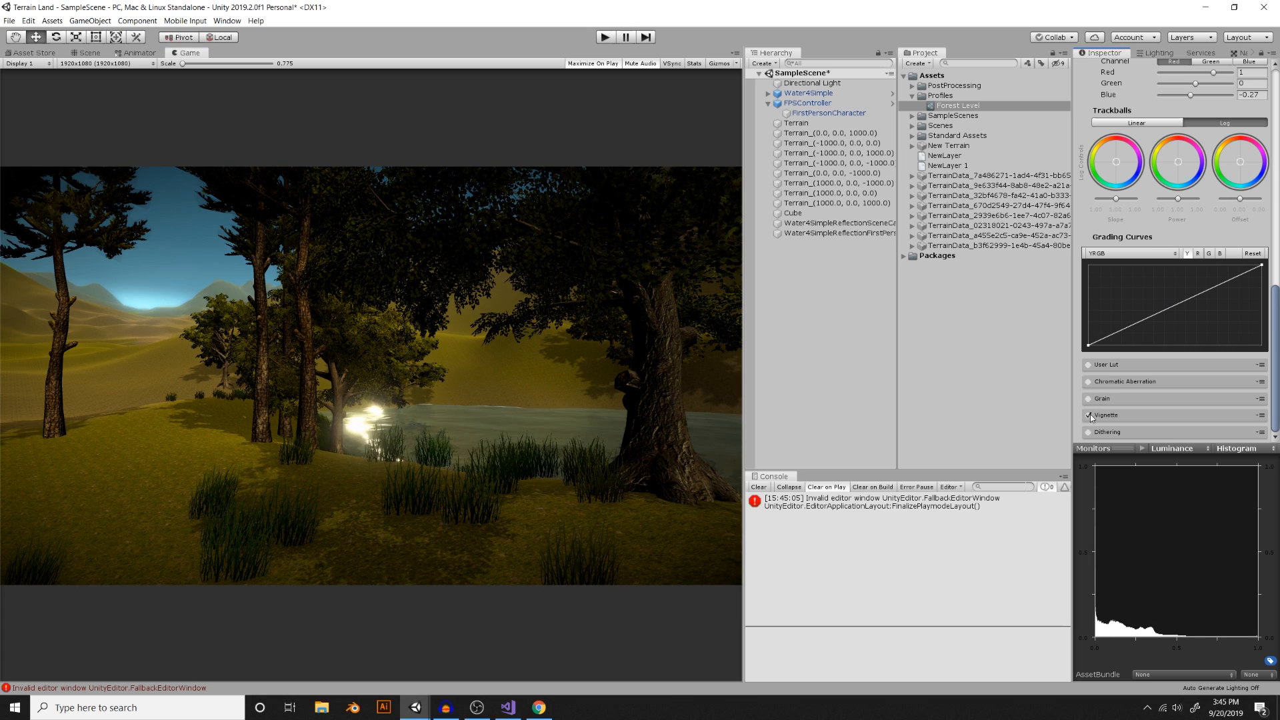
left_click(1087, 415)
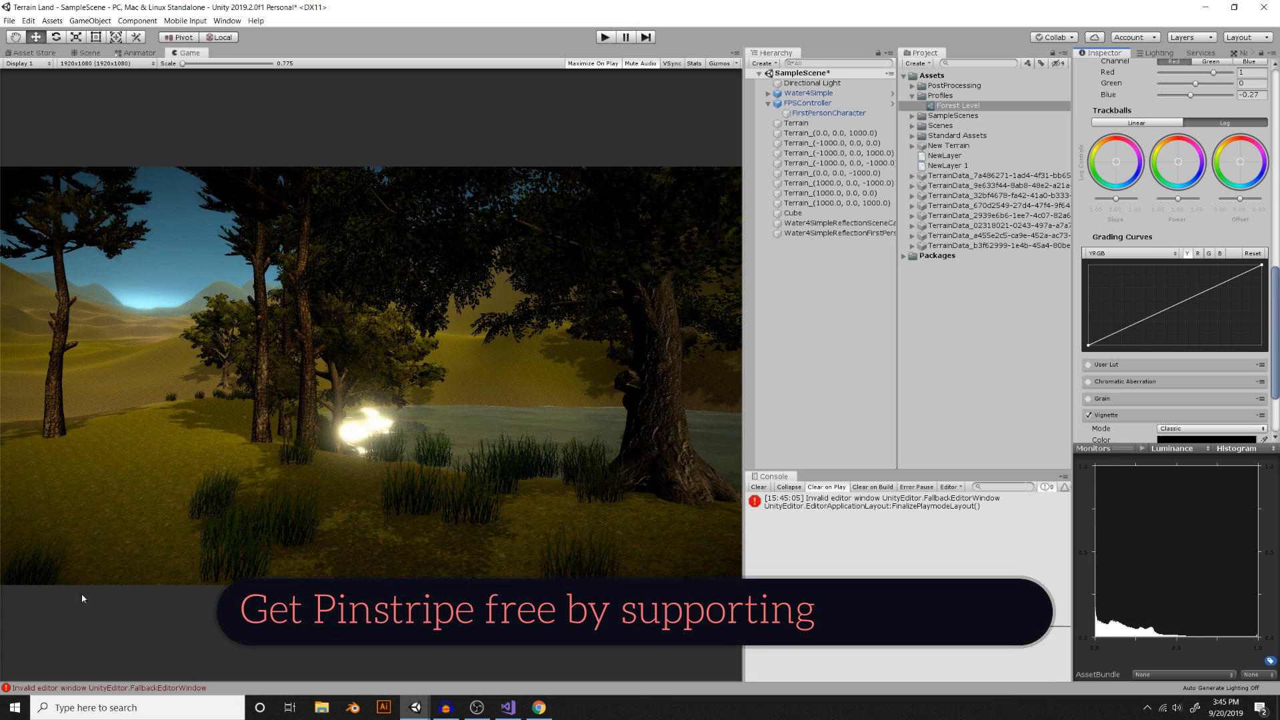
scroll("down", 3)
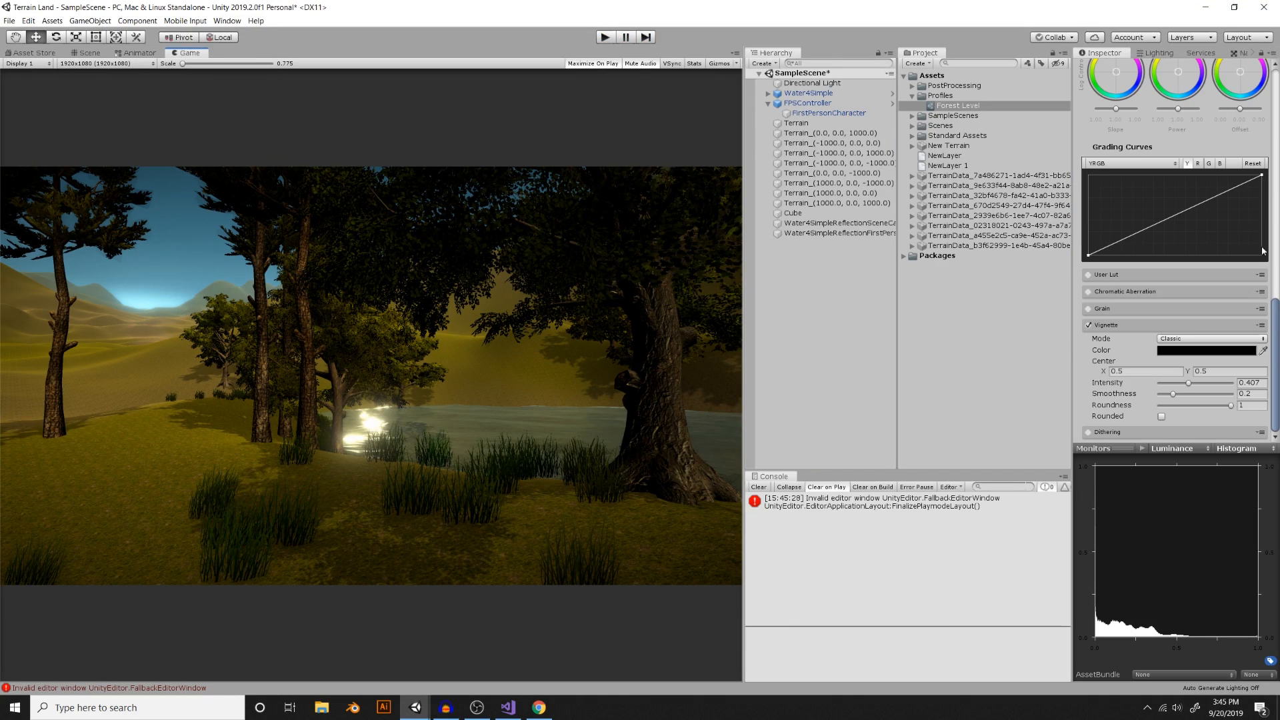
mouse_move(1088, 314)
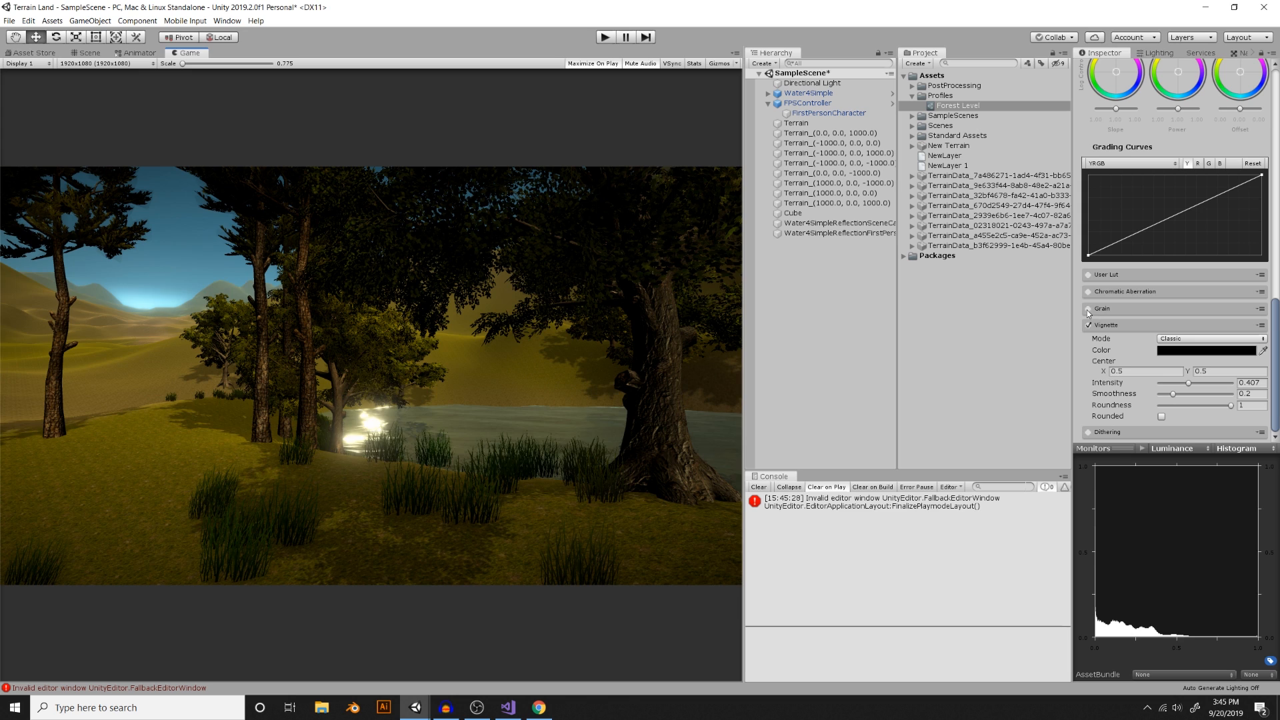
- Enable uncoloured Grain at intensity 1 with luminance contribution 0.8
left_click(1102, 309)
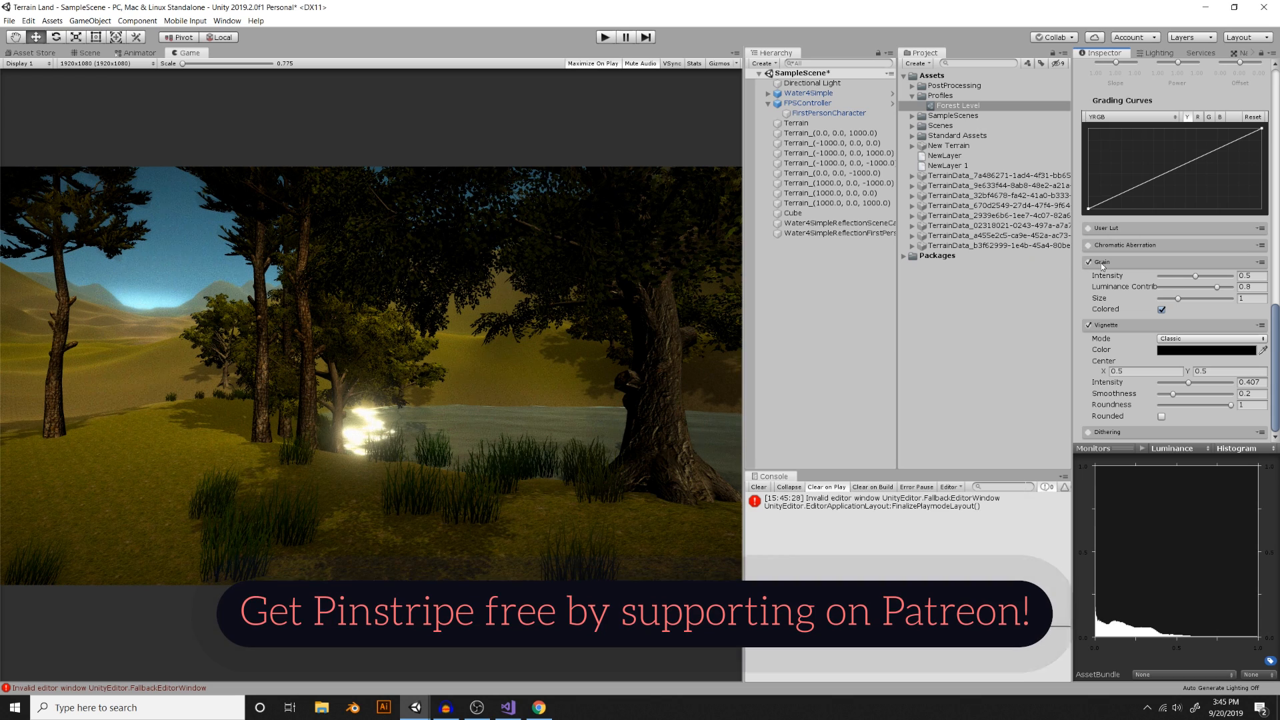
left_click_drag(1199, 276, 1174, 276)
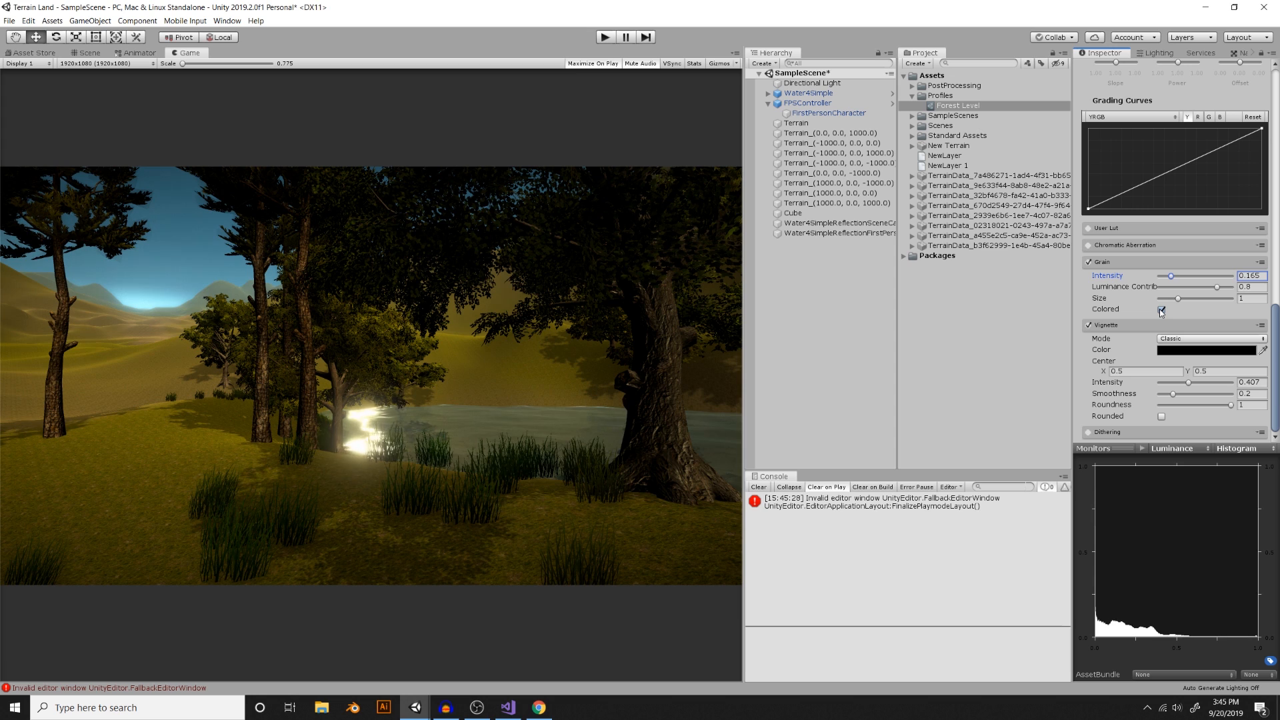
left_click(1160, 309)
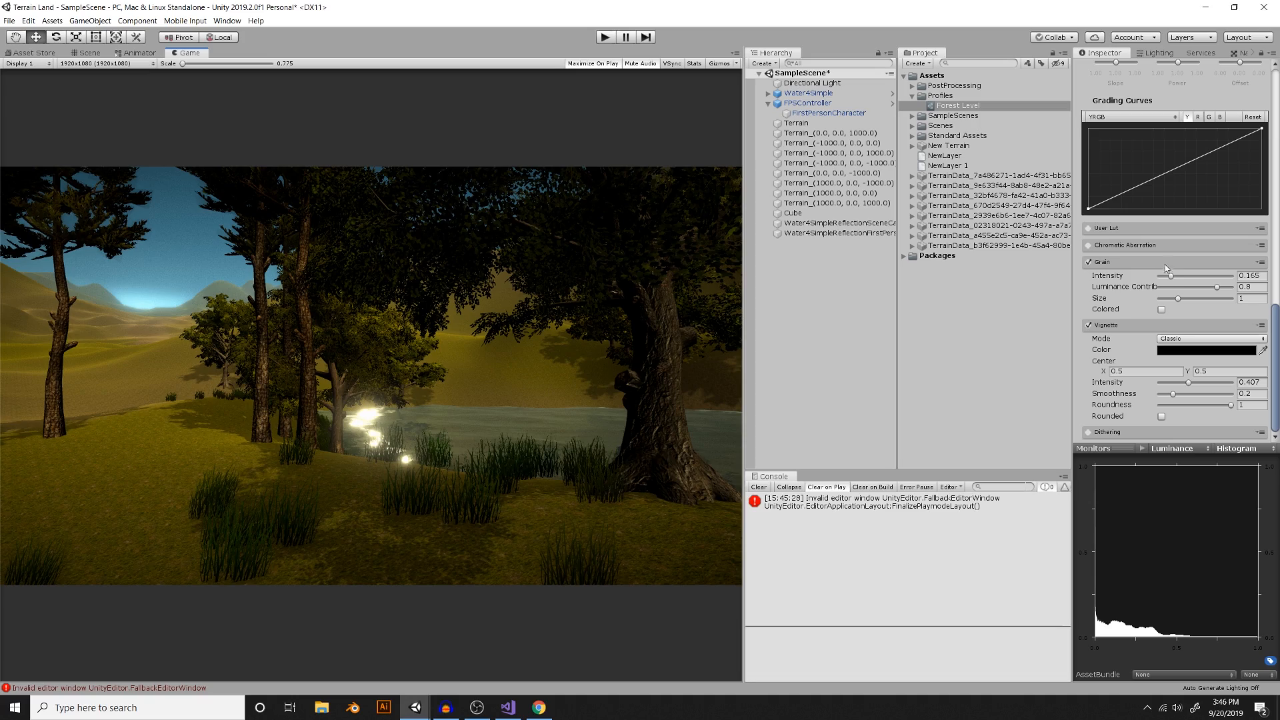
left_click_drag(1170, 276, 1179, 276)
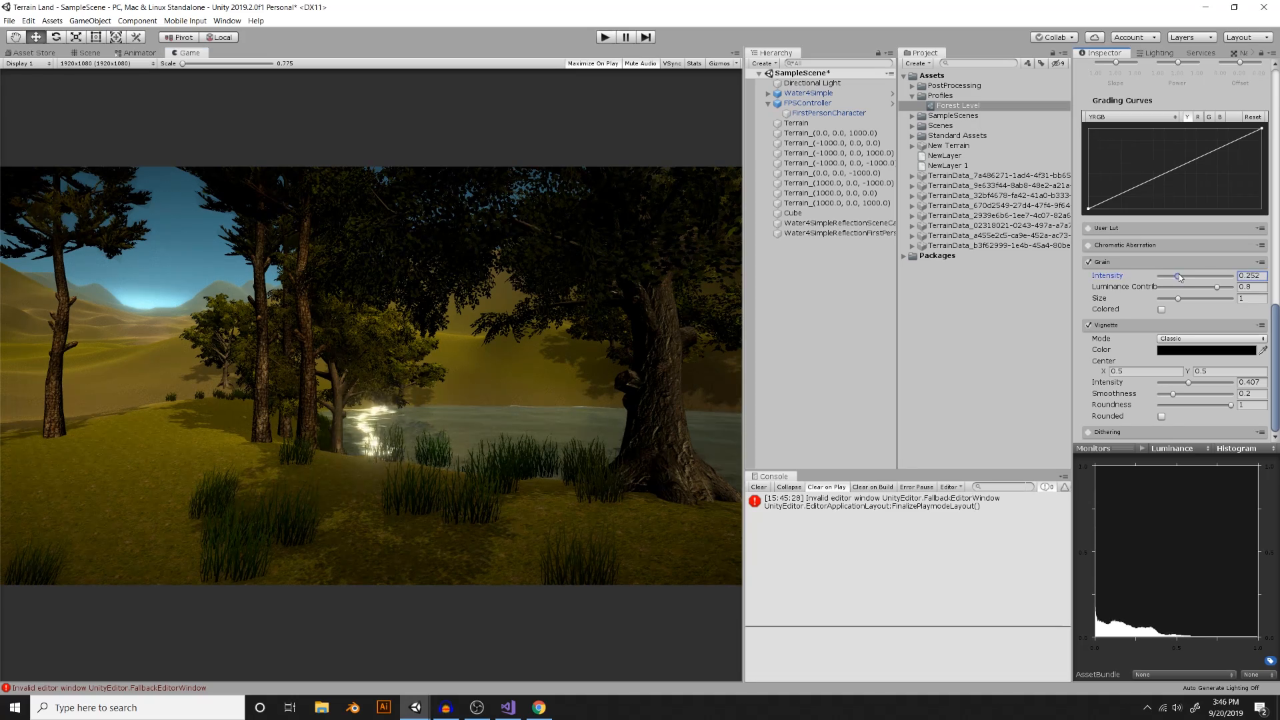
left_click_drag(1178, 276, 1227, 276)
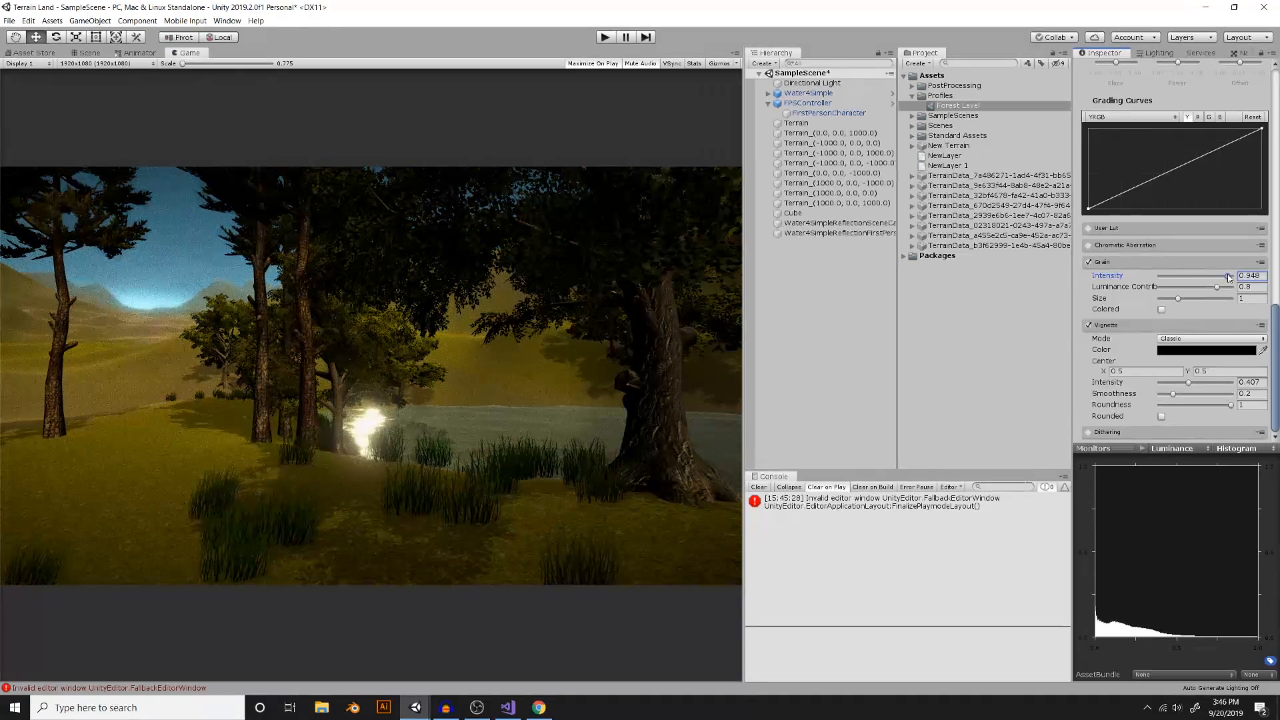
left_click_drag(1229, 276, 1239, 276)
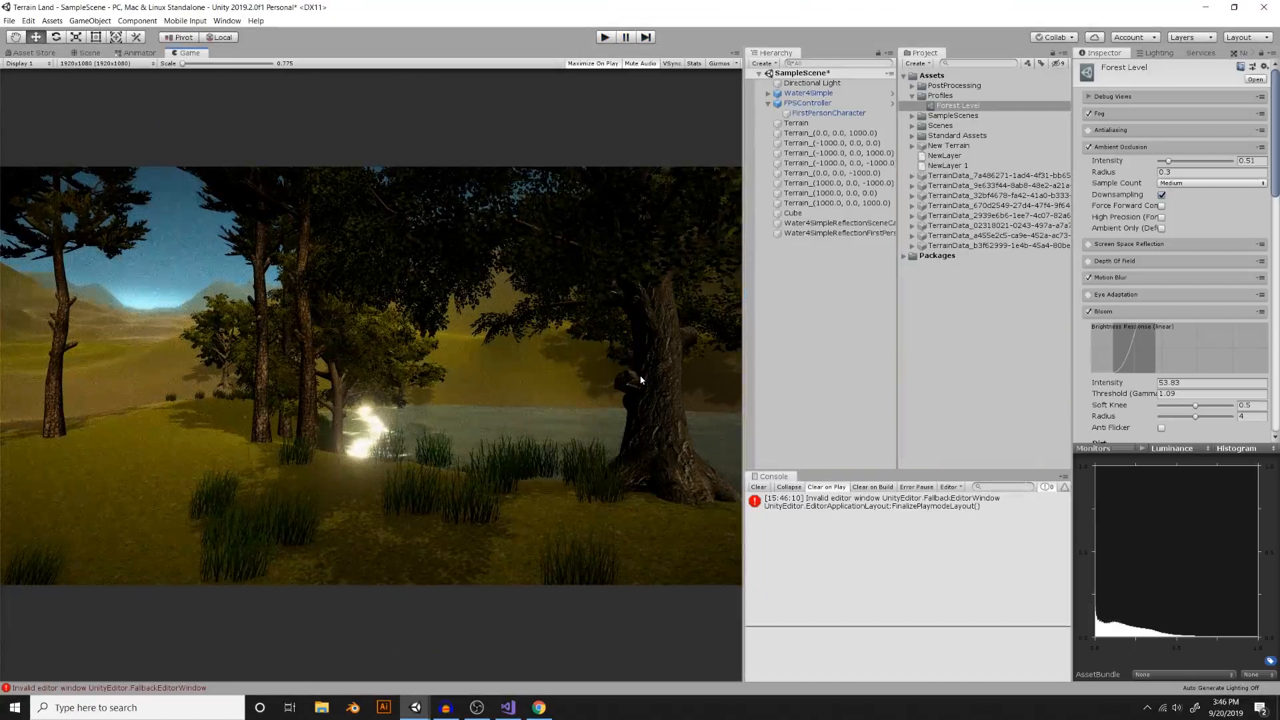
scroll("down", 3)
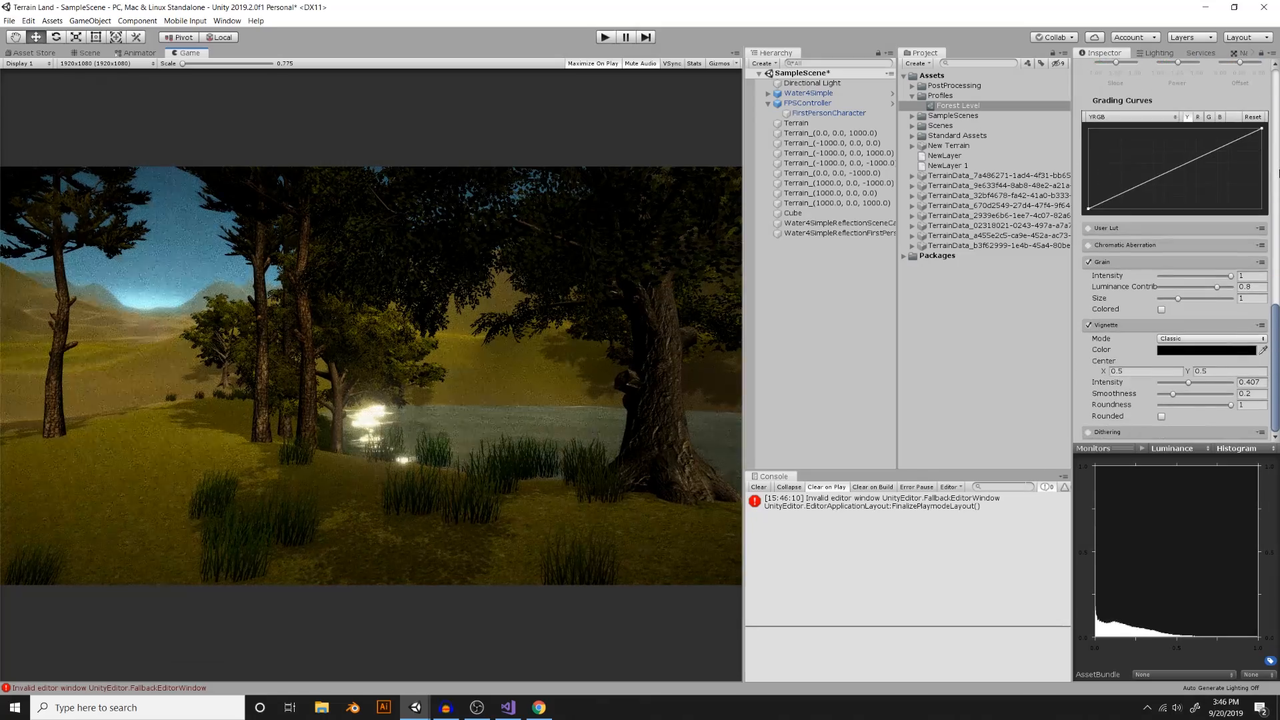
left_click_drag(1216, 276, 1184, 276)
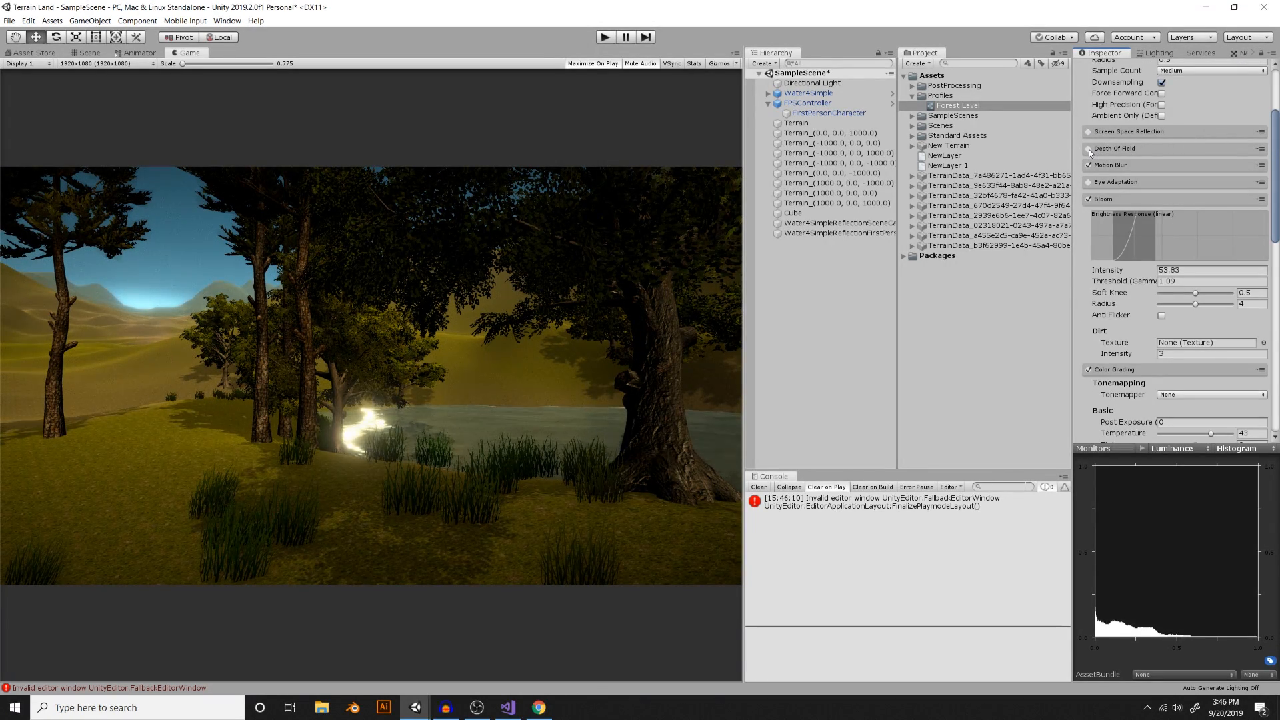
- Enable Depth of Field in the forest post-processing profile
left_click(1088, 148)
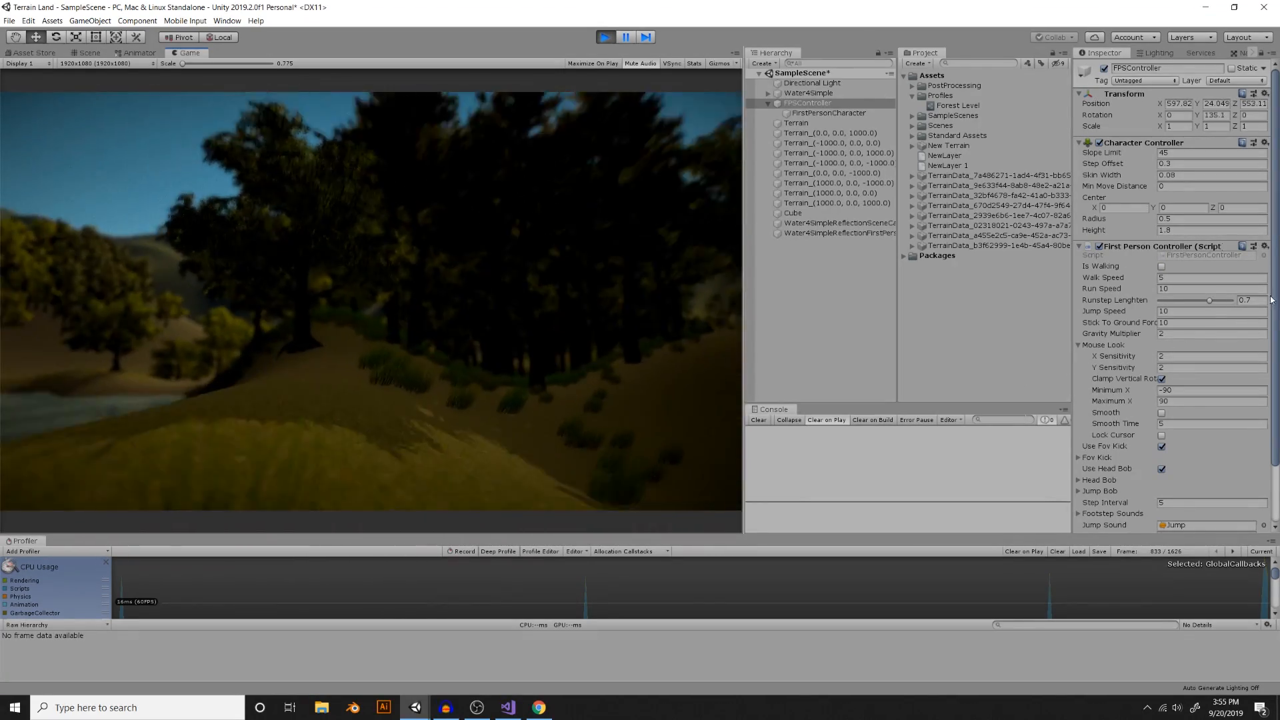
- Walk the first-person character through the forest to preview the post-processing effects
left_click(1160, 266)
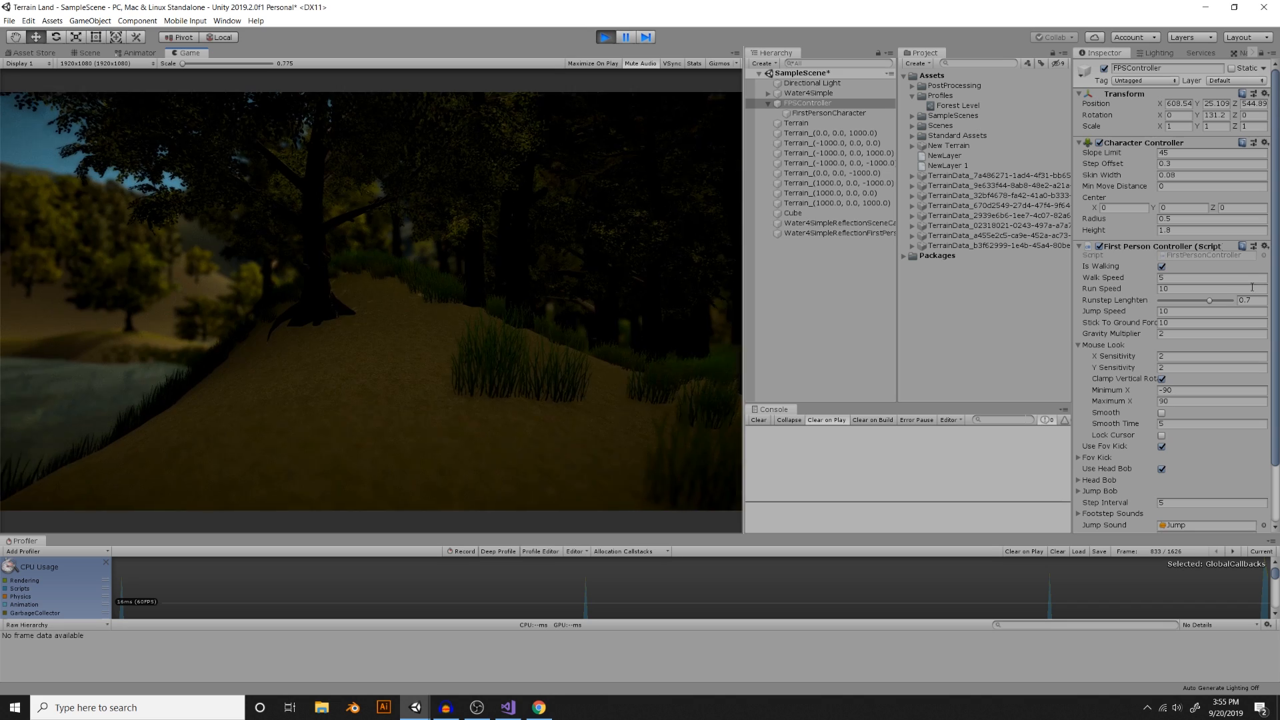